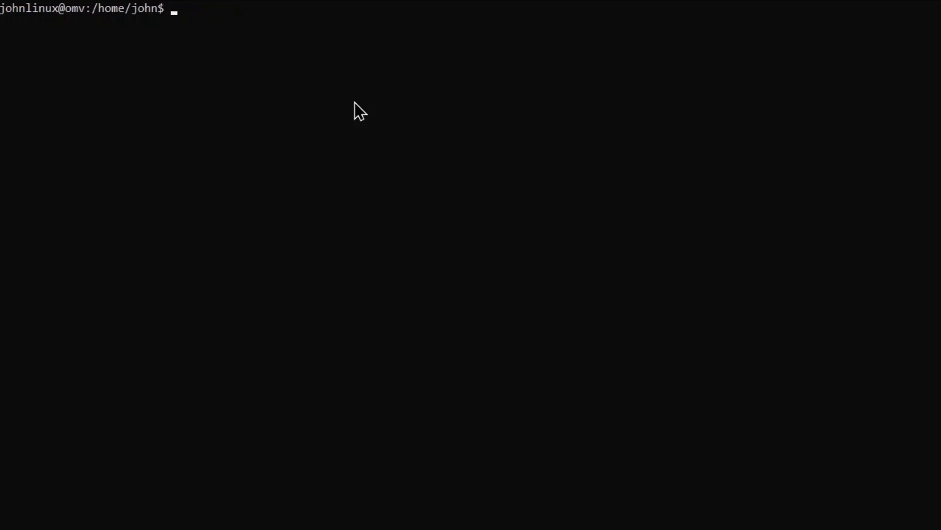
{"action": "type", "text": "curl"}
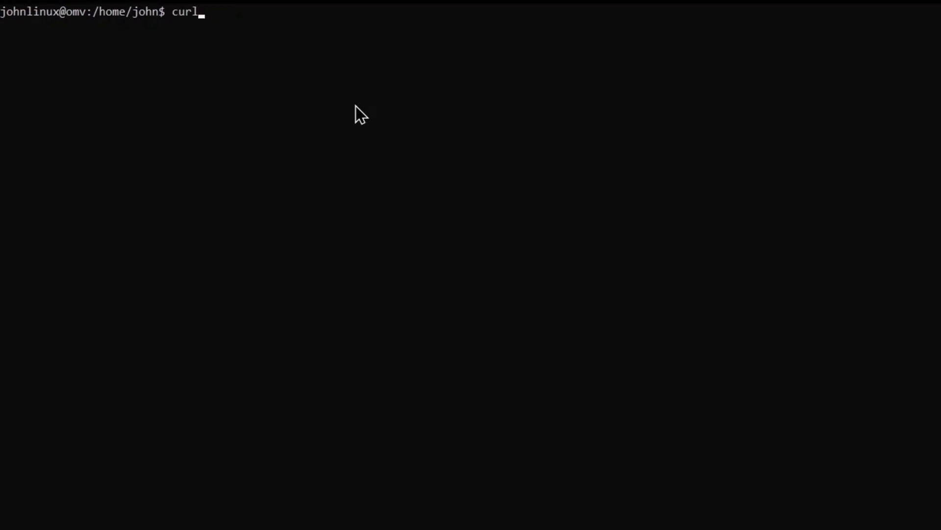
{"action": "type", "text": "-fs"}
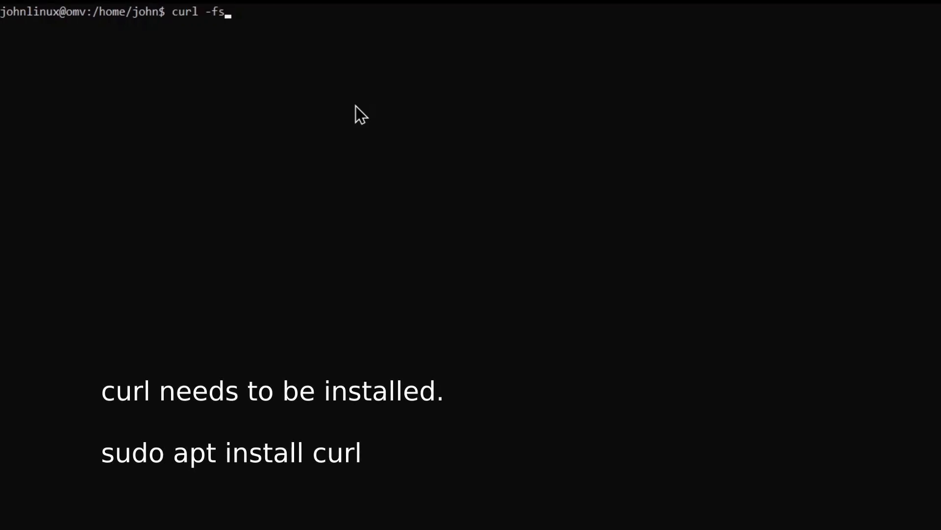
{"action": "type", "text": "SL"}
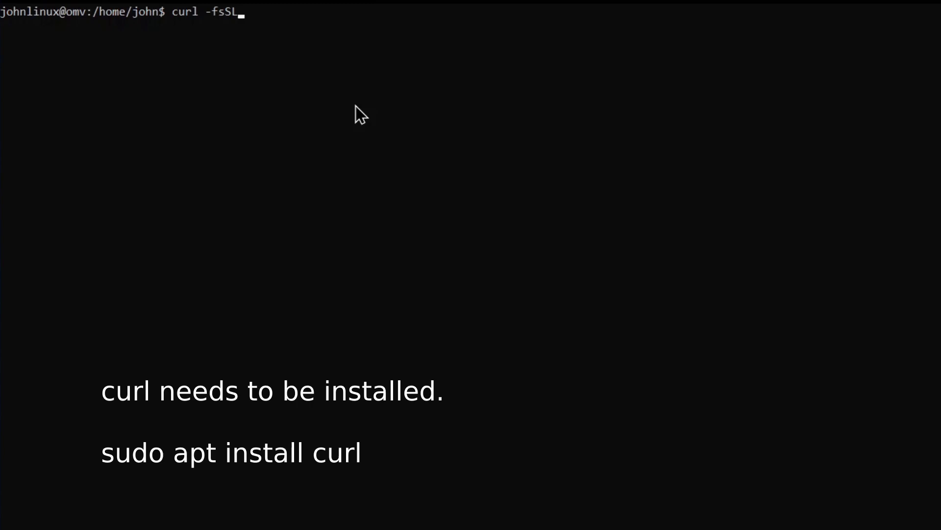
{"action": "type", "text": "https://"}
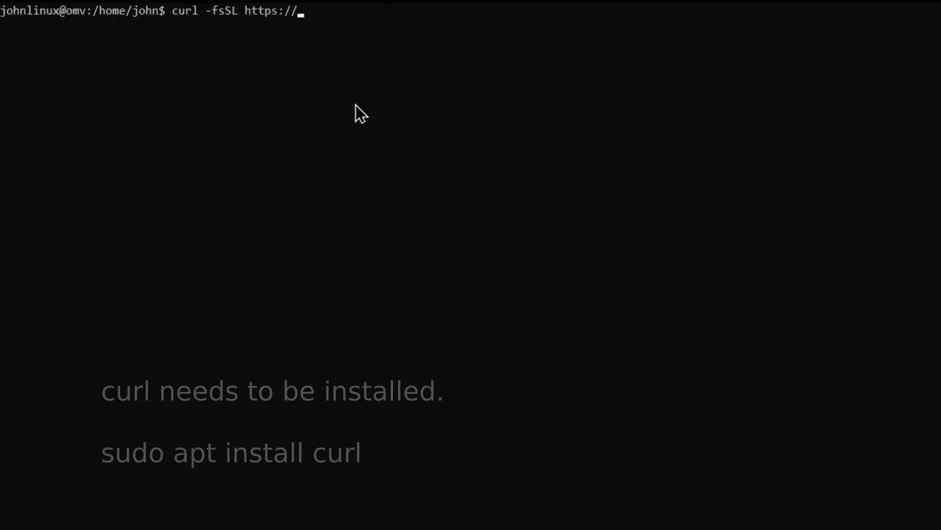
{"action": "type", "text": "get.docker.com"}
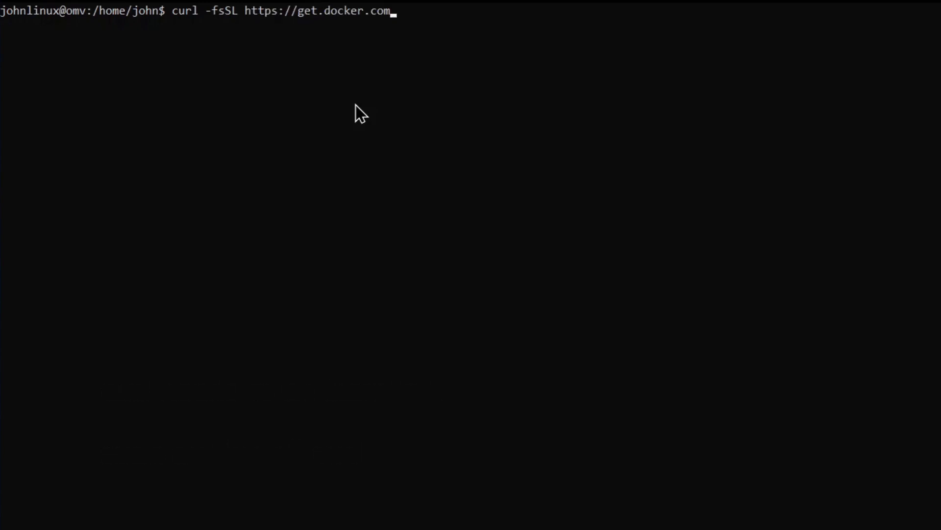
{"action": "type", "text": "-o"}
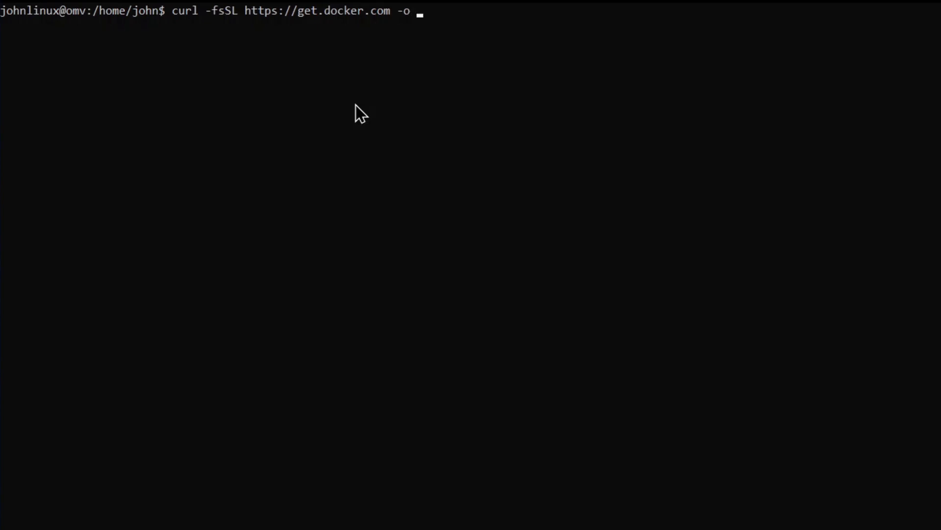
{"action": "type", "text": "get-dock"}
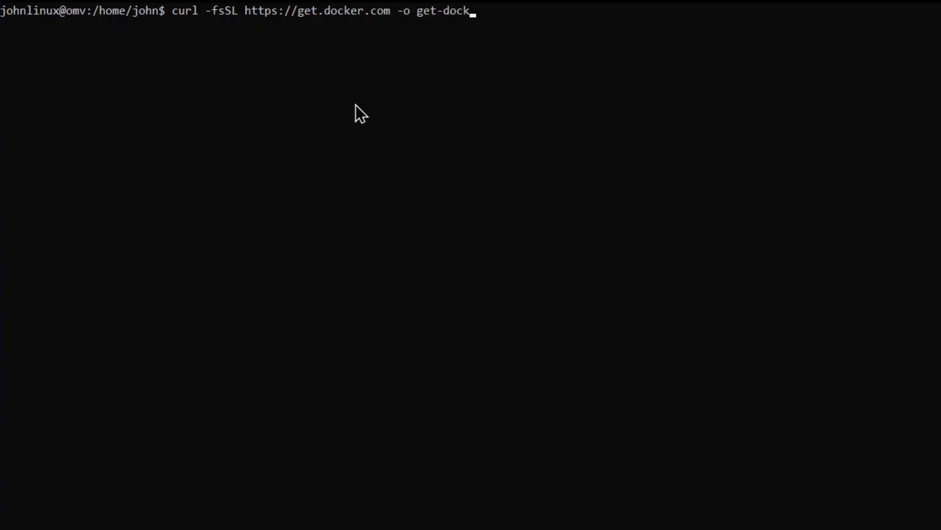
{"action": "key", "text": "Return"}
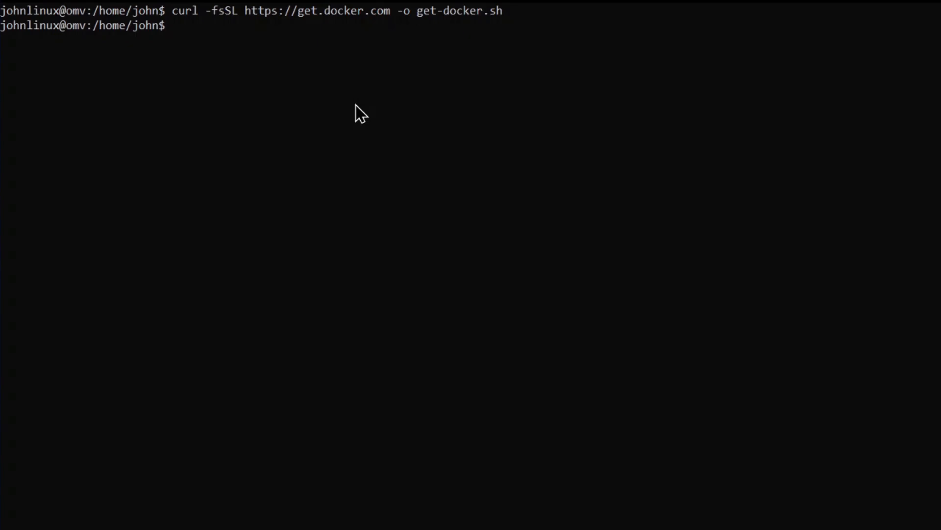
- Install Docker via sudo sh get-docker.sh and run the hello-world test container
{"action": "type", "text": "sudo"}
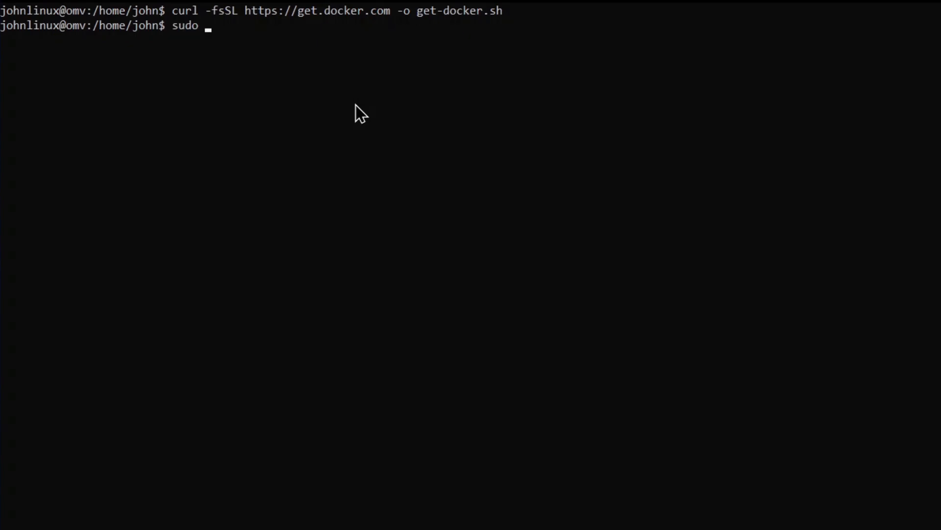
{"action": "type", "text": "sh get"}
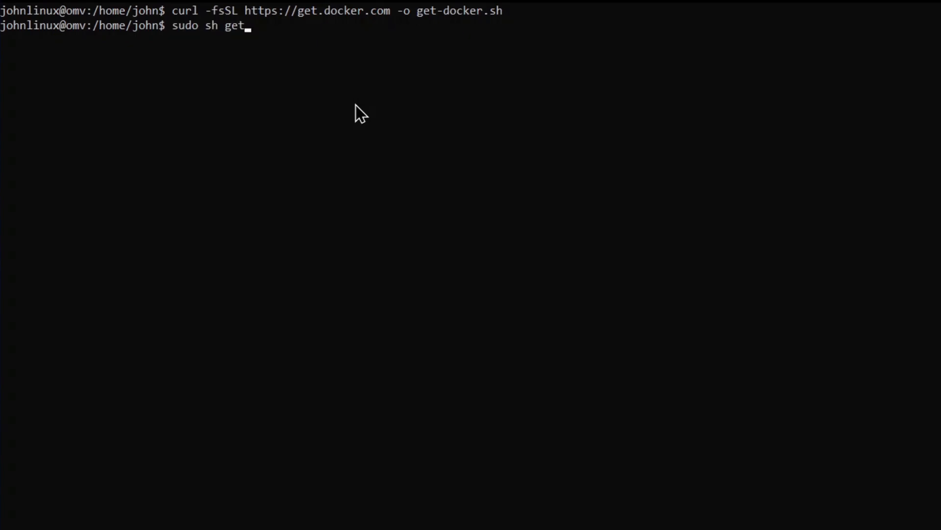
{"action": "type", "text": "-docker.sh"}
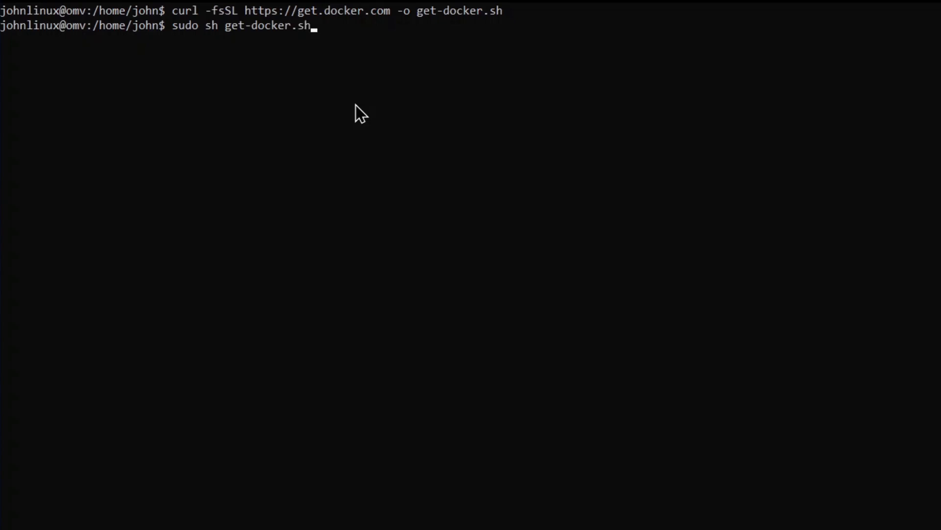
{"action": "key", "text": "Return"}
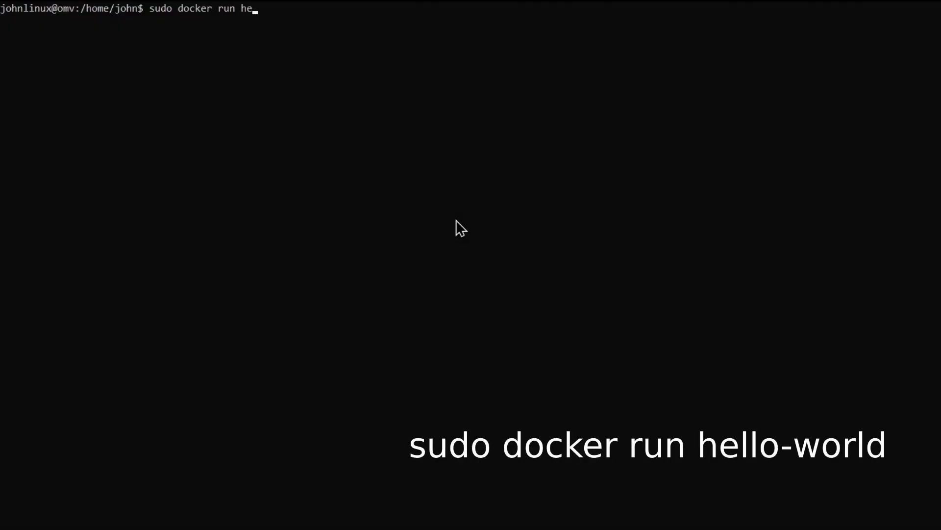
{"action": "type", "text": "llo-world"}
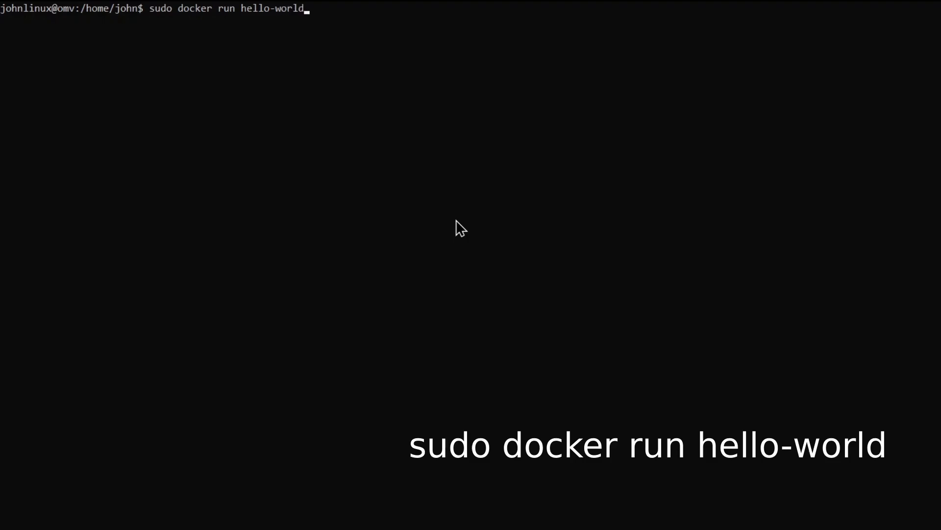
{"action": "key", "text": "Return"}
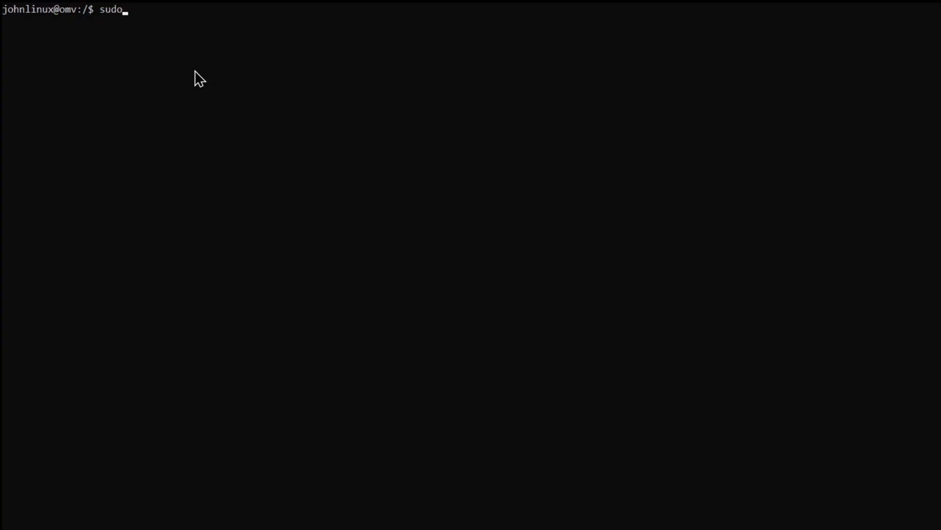
- Create the dockeruser account with a home directory in the docker and _ssh groups
{"action": "type", "text": "useradd"}
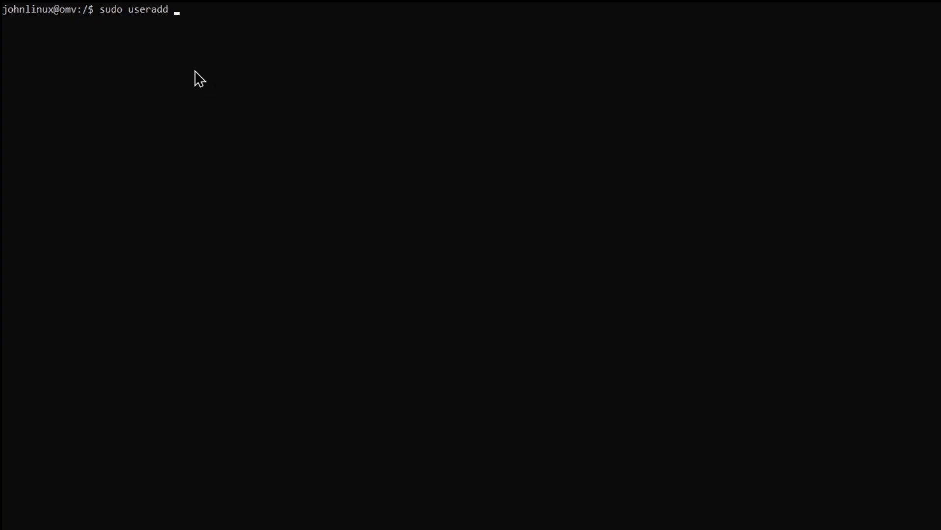
{"action": "type", "text": "-m -"}
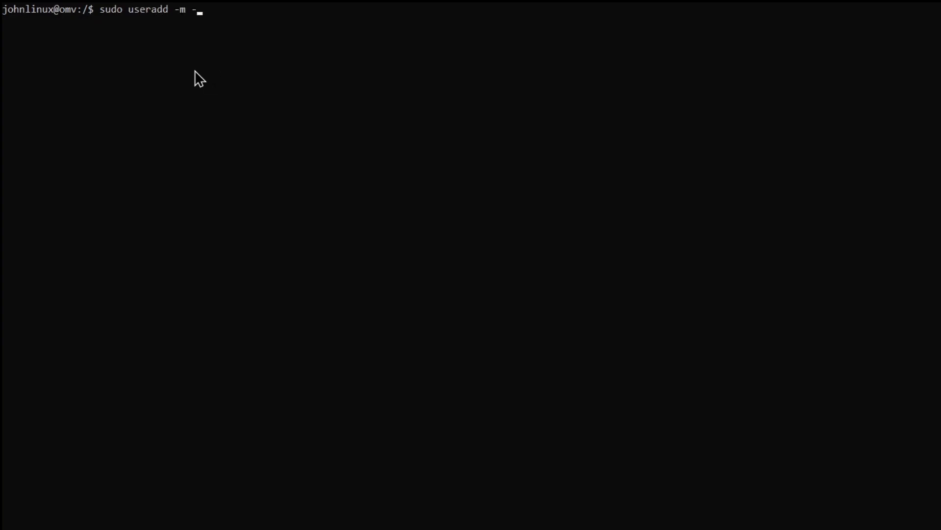
{"action": "type", "text": "G doc"}
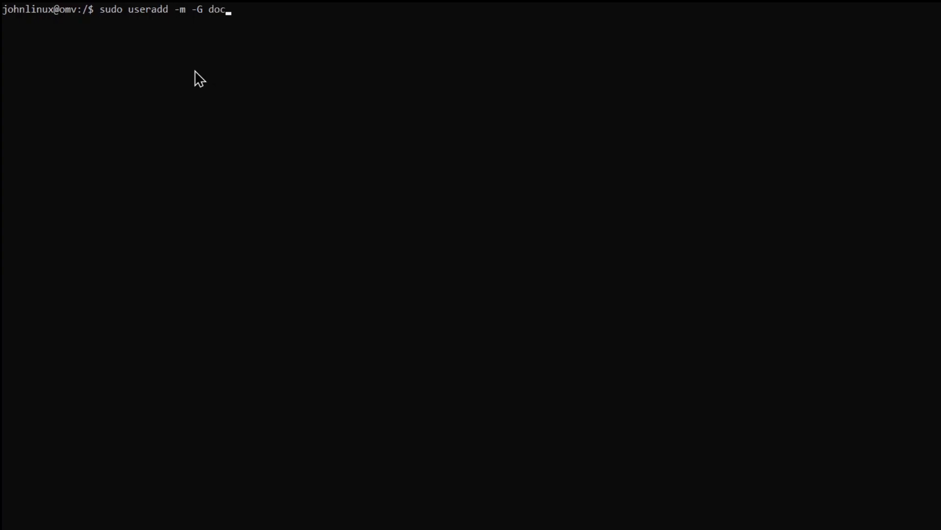
{"action": "type", "text": "ker,_"}
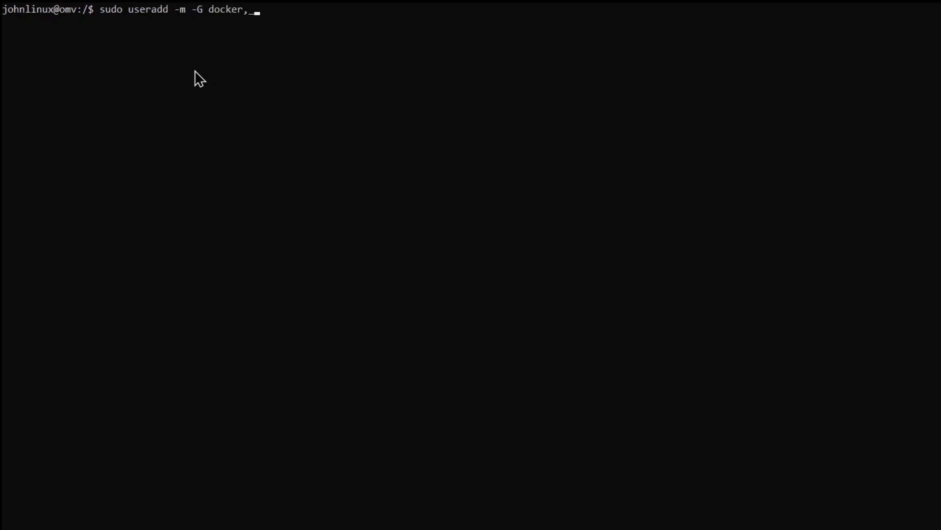
{"action": "type", "text": "ssh"}
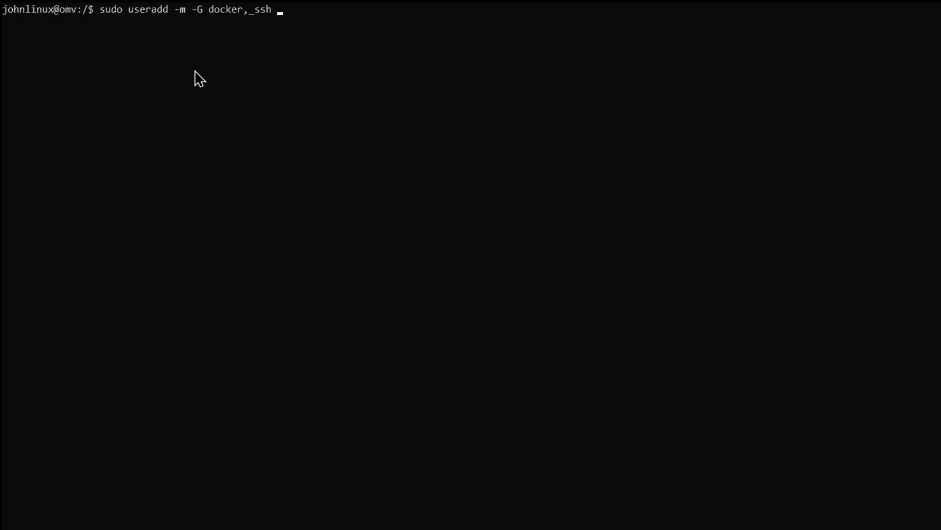
{"action": "type", "text": "dockeruser"}
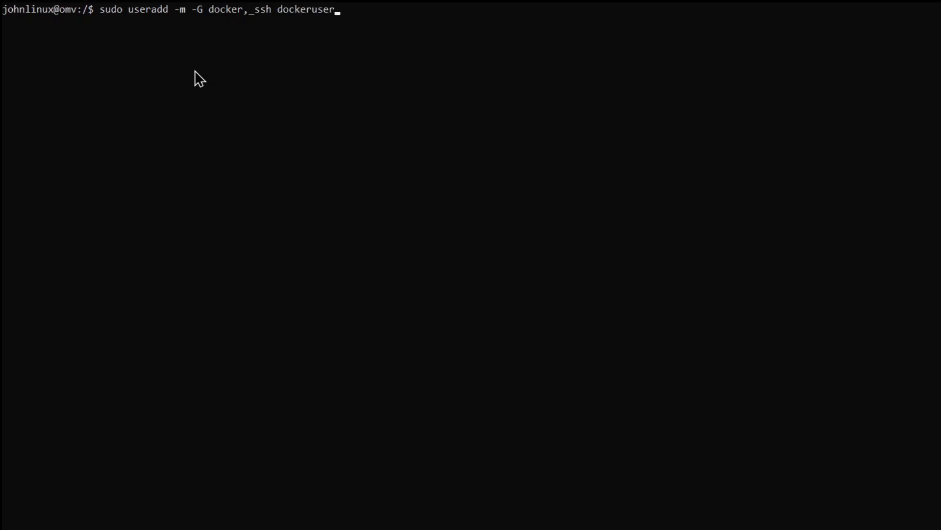
{"action": "key", "text": "Return"}
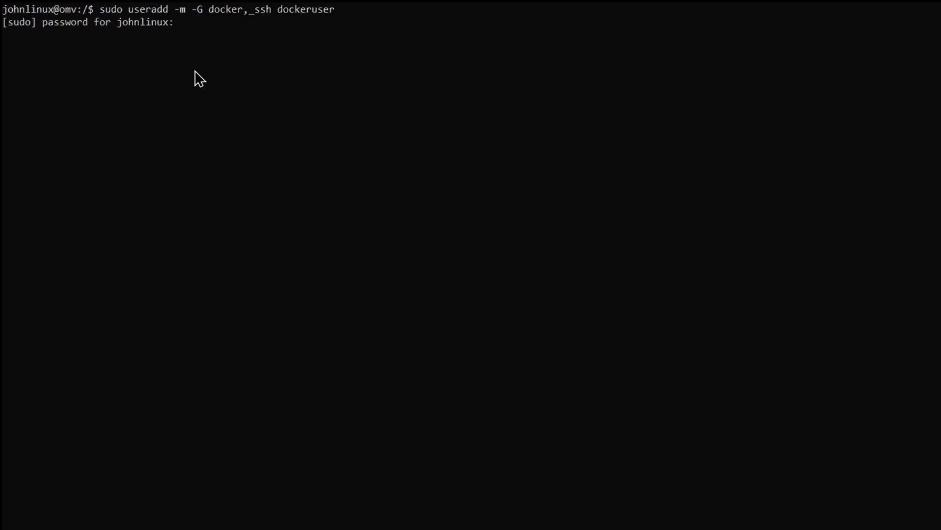
{"action": "key", "text": "Return"}
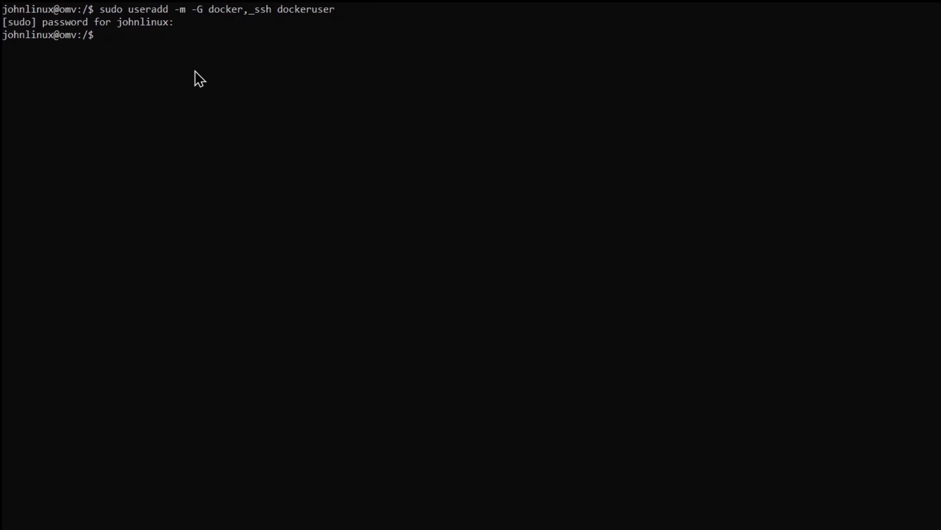
- Set a password for dockeruser with sudo passwd
{"action": "type", "text": "sudo passw"}
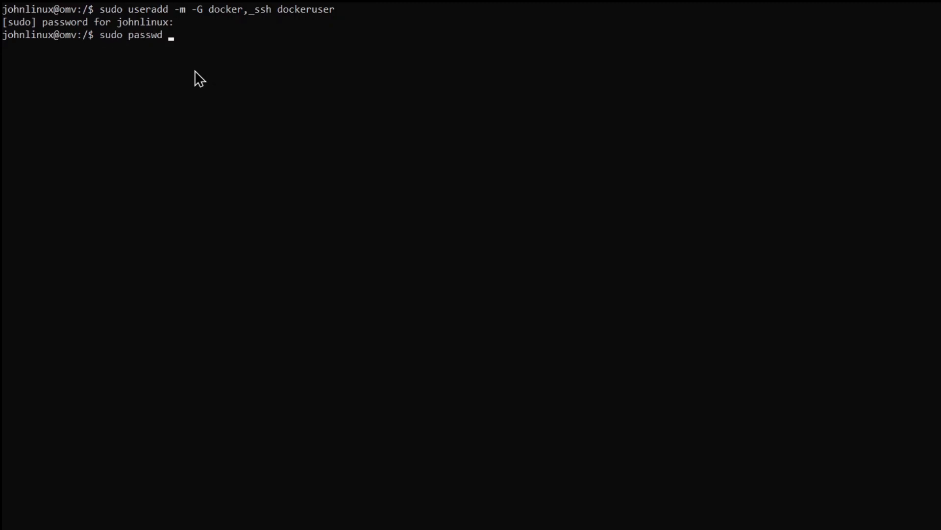
{"action": "type", "text": "dockeruse"}
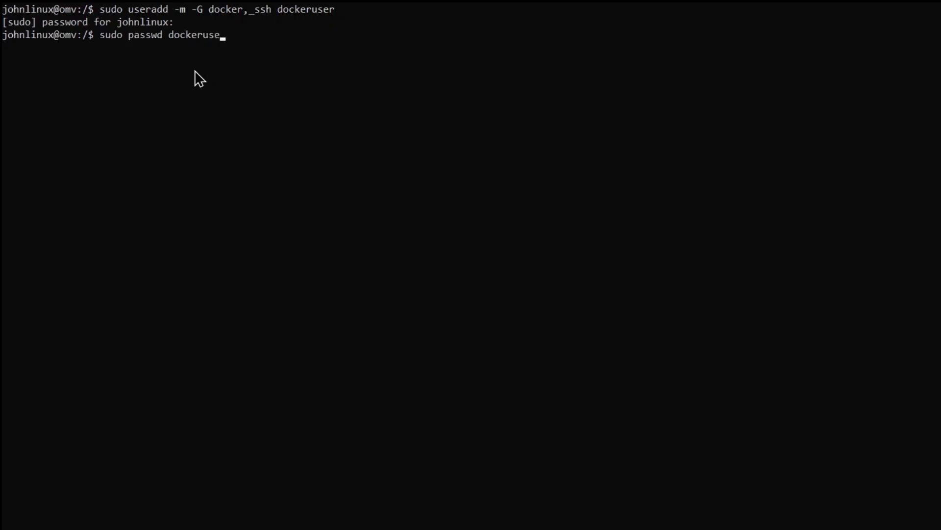
{"action": "key", "text": "Return"}
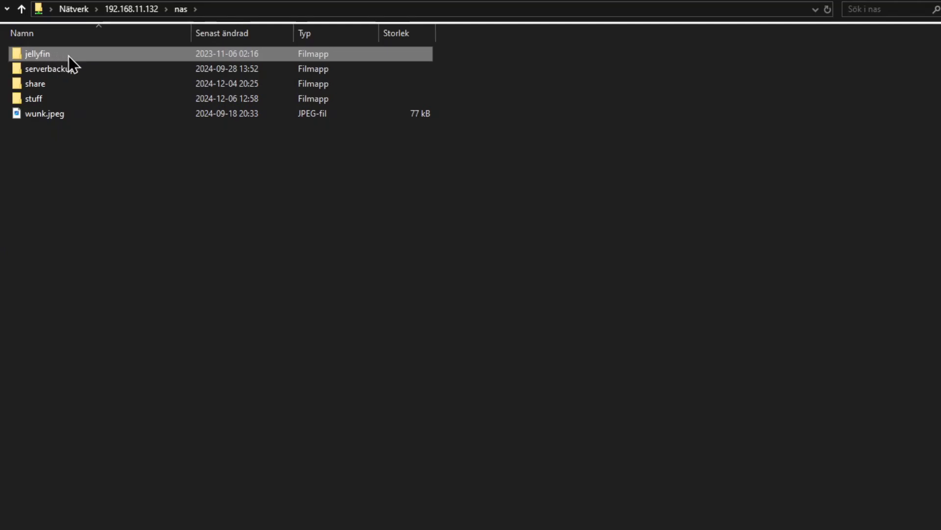
- Open the jellyfin folder inside the nas network share
{"action": "double_click", "coordinate": [37, 53]}
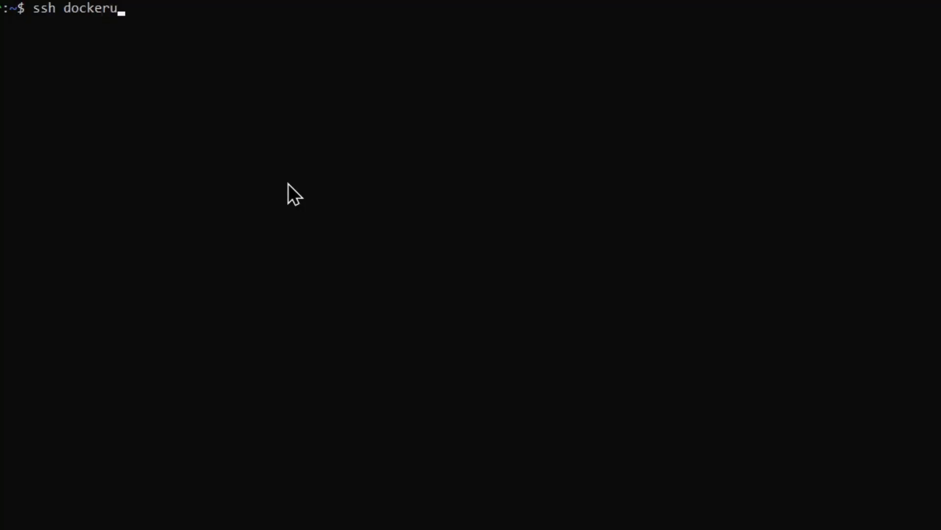
{"action": "type", "text": "ser@192.168.11.11"}
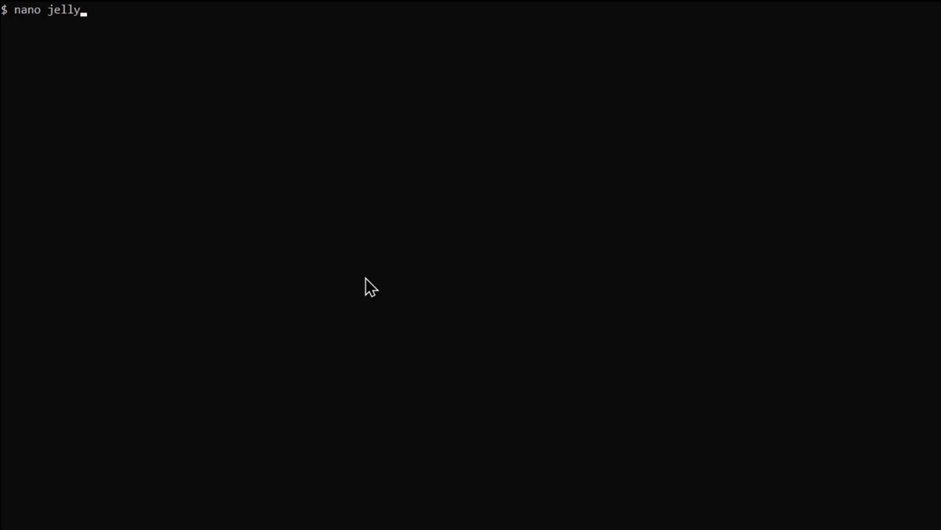
{"action": "type", "text": "fin-container"}
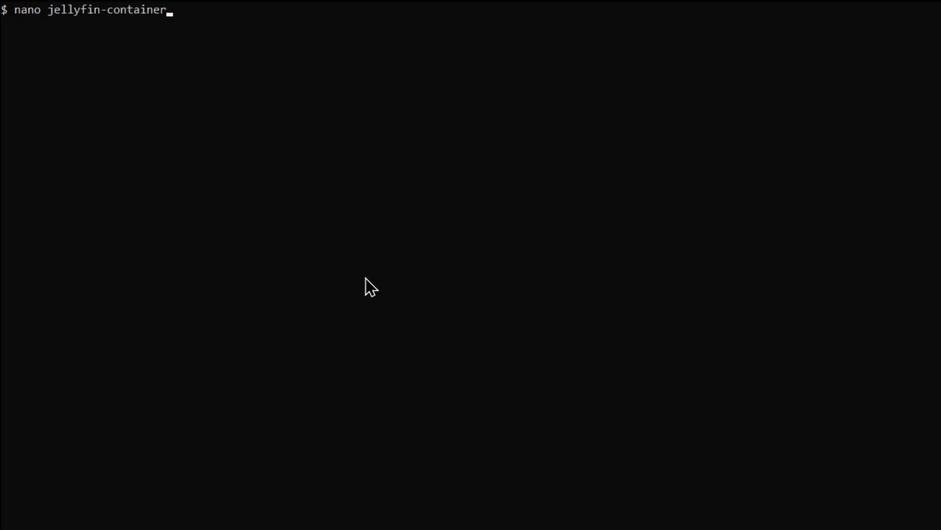
{"action": "type", "text": ".sh"}
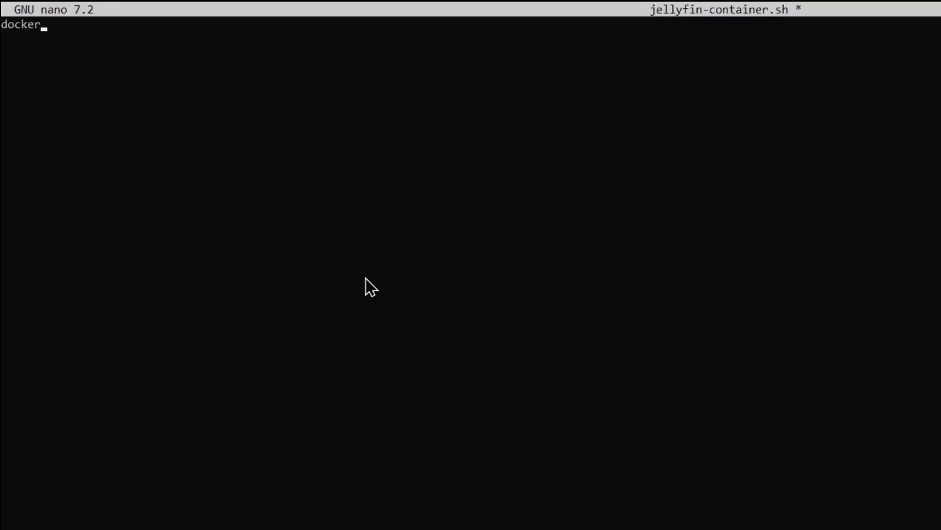
- Write the docker run lines with --name=jellyfin and TZ=Europe/Stockholm
{"action": "type", "text": "run -d \\"}
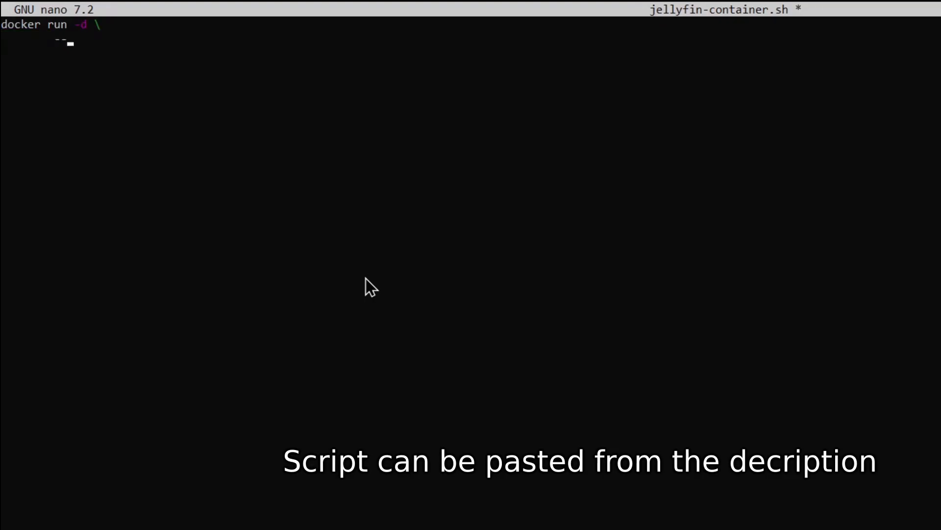
{"action": "type", "text": "--name=jeö"}
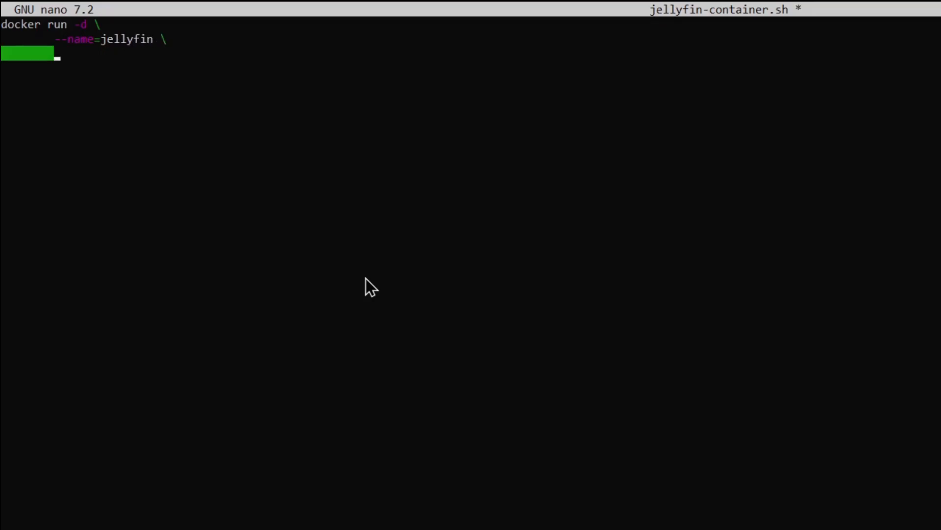
{"action": "type", "text": "-e T"}
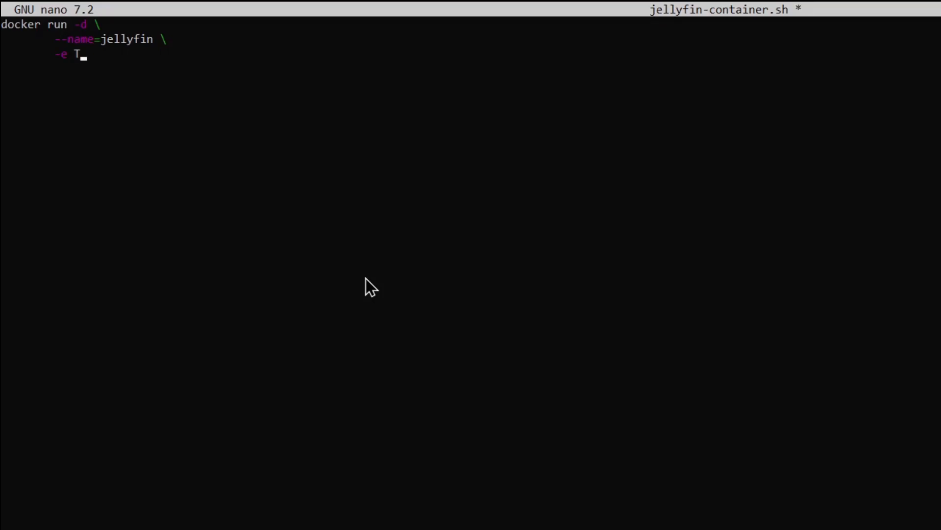
{"action": "type", "text": "Z"}
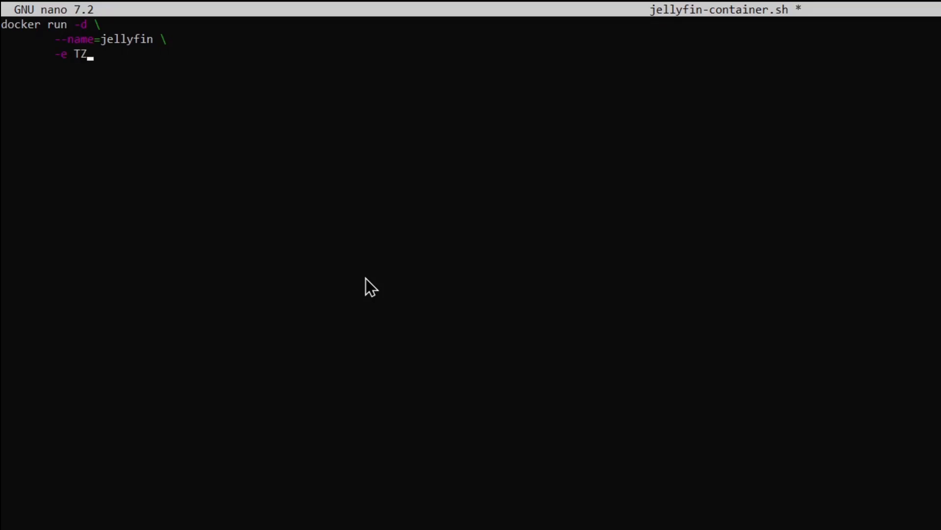
{"action": "type", "text": "=E"}
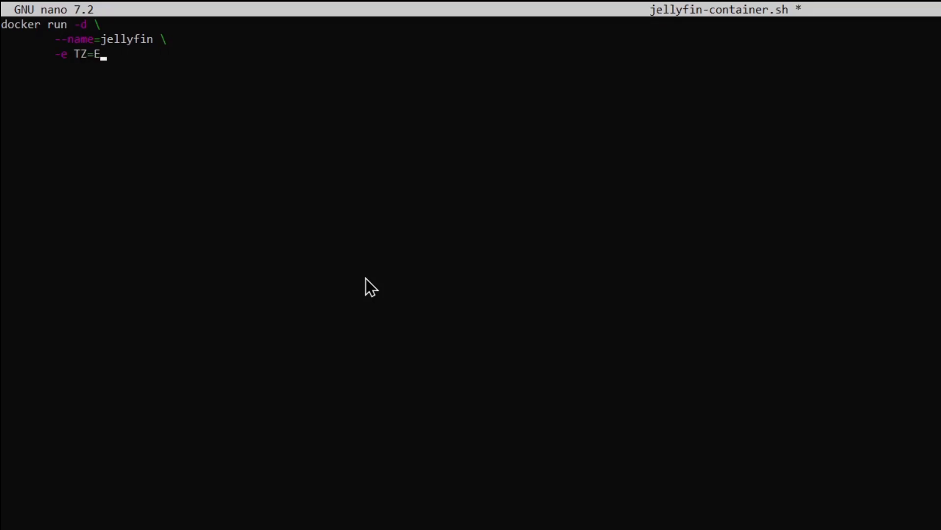
{"action": "type", "text": "urope/Sto"}
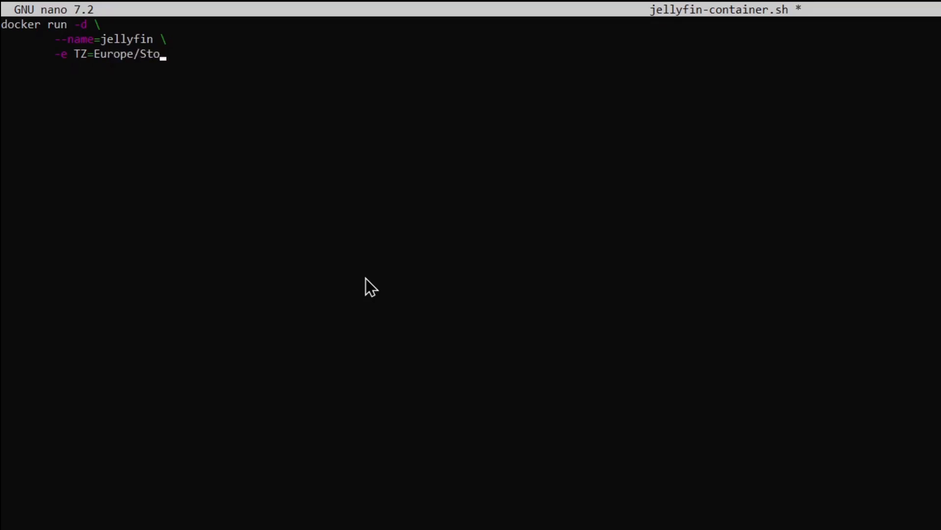
{"action": "type", "text": "ckholm \\"}
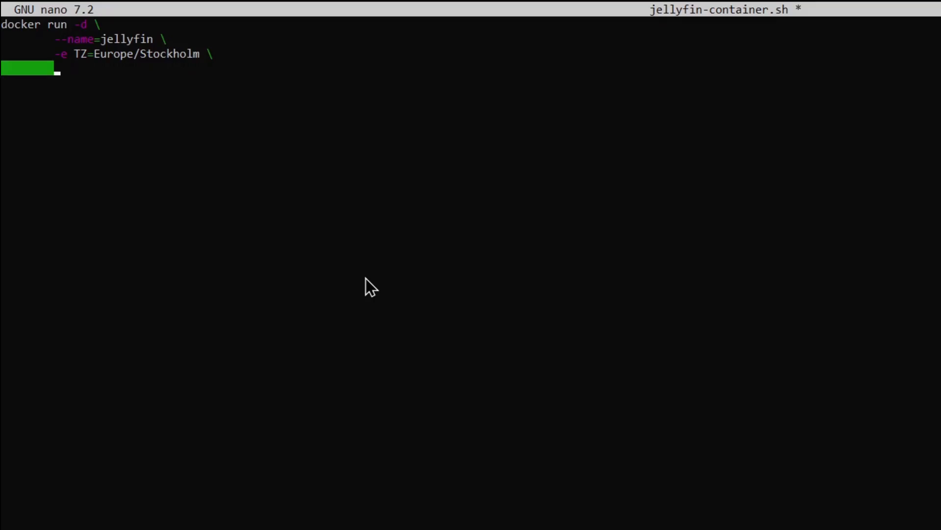
- Add PUID=1000, PGID=1000 and the 8096:8096 port mapping lines
{"action": "type", "text": "-e PUID=1000\\"}
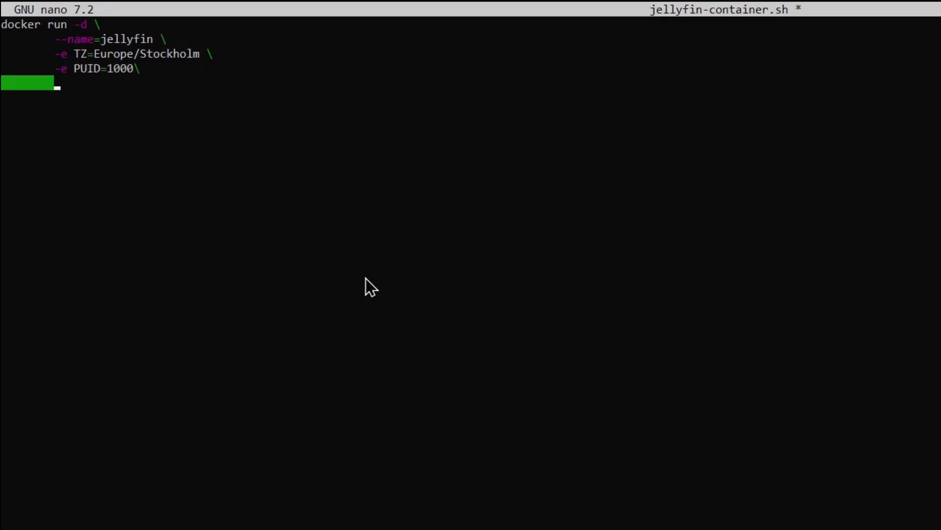
{"action": "mouse_move", "coordinate": [368, 268]}
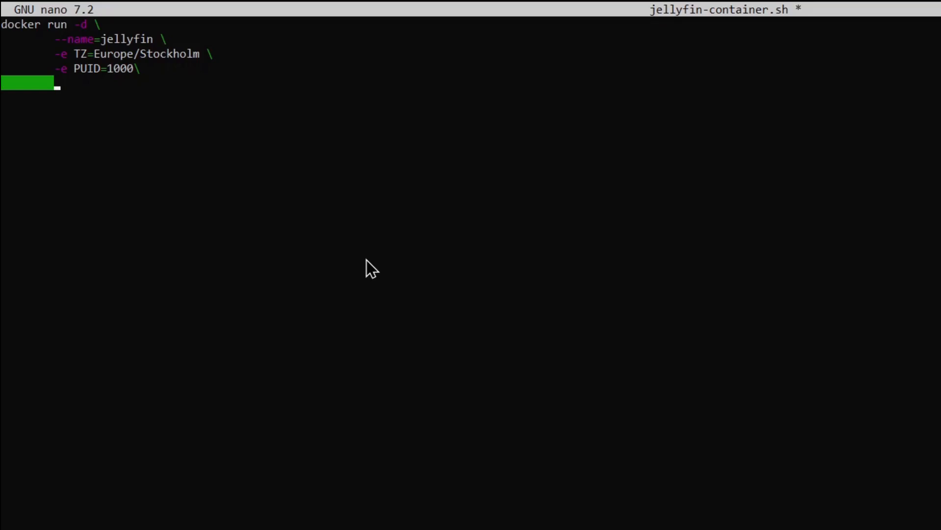
{"action": "type", "text": "-e PGID=1000 \\"}
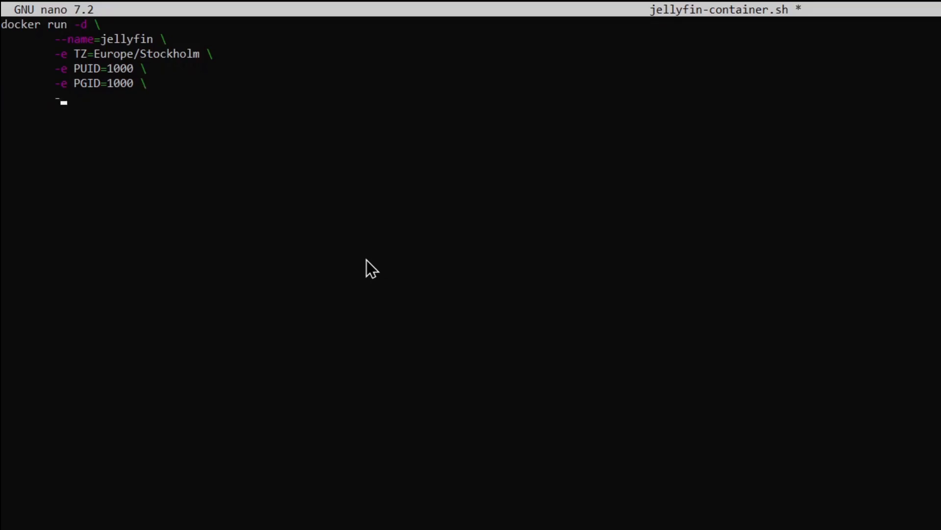
{"action": "type", "text": "p 8096"}
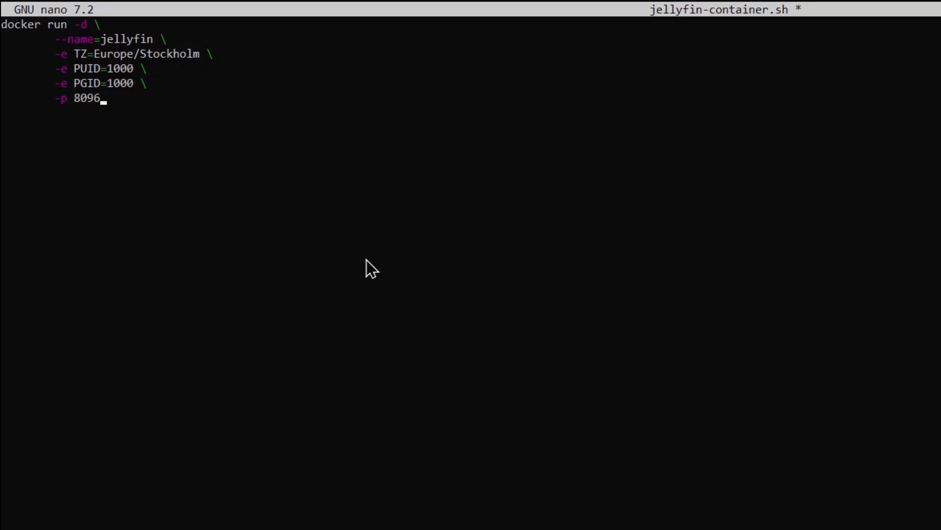
{"action": "type", "text": ":"}
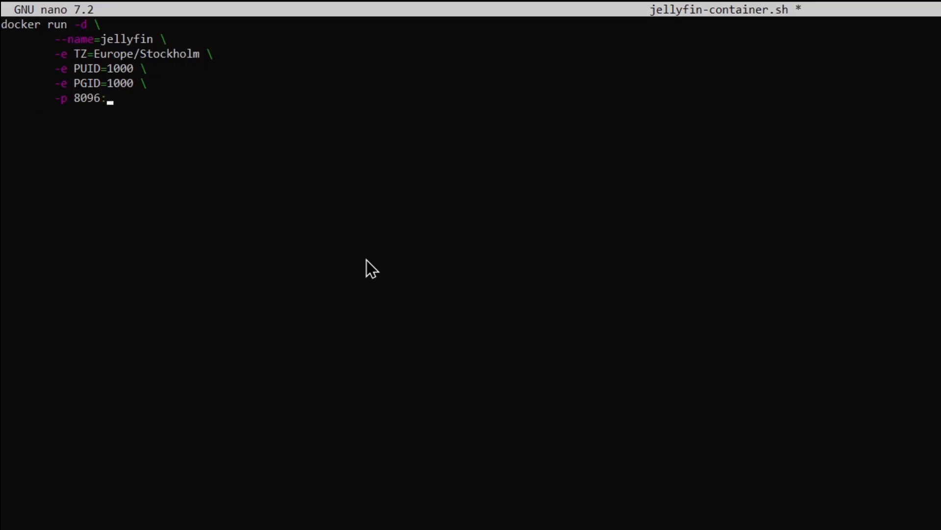
{"action": "type", "text": "8096"}
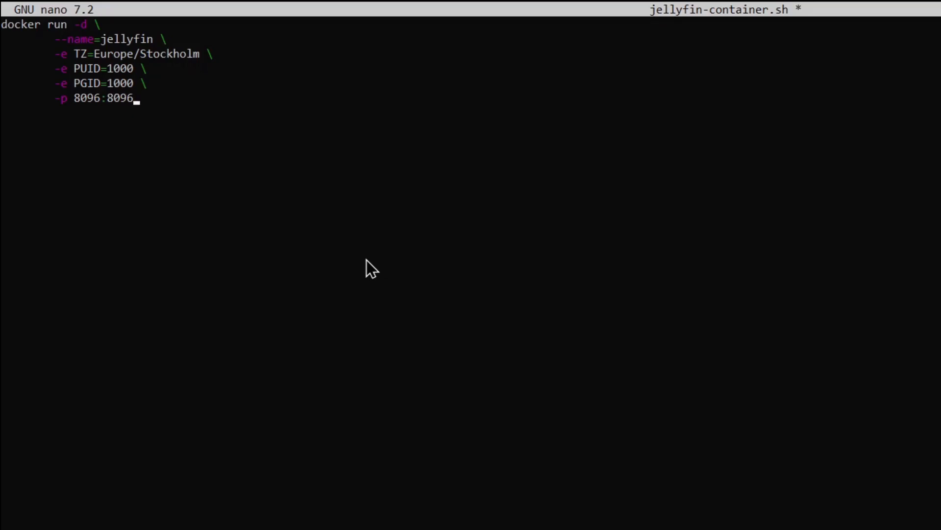
{"action": "key", "text": "enter"}
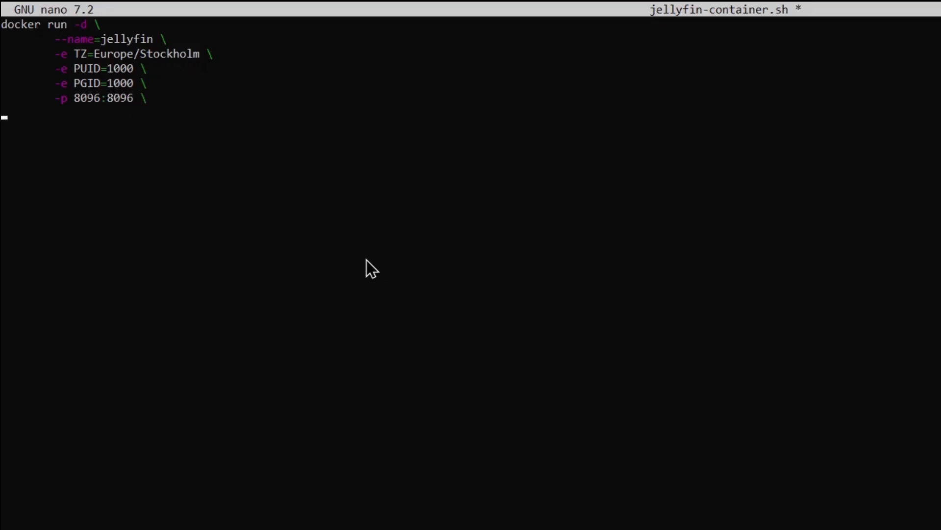
- Add a -v mount mapping the AlvinNAS jellyfin tv folder to /data/shows
{"action": "type", "text": "-v"}
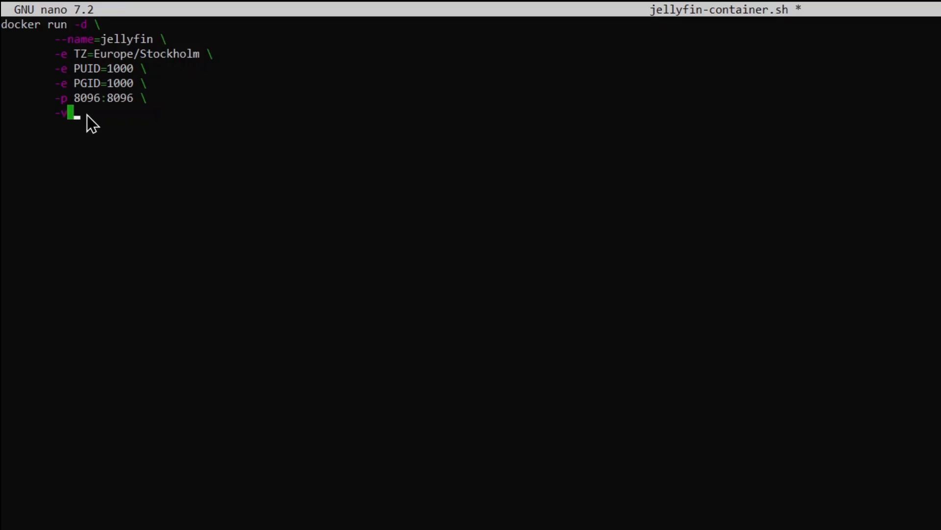
{"action": "type", "text": "/srv/dev-disk-by-uuid-cd86b871-3298-4f7a-9744-b3cec243393f/AlvinNAS"}
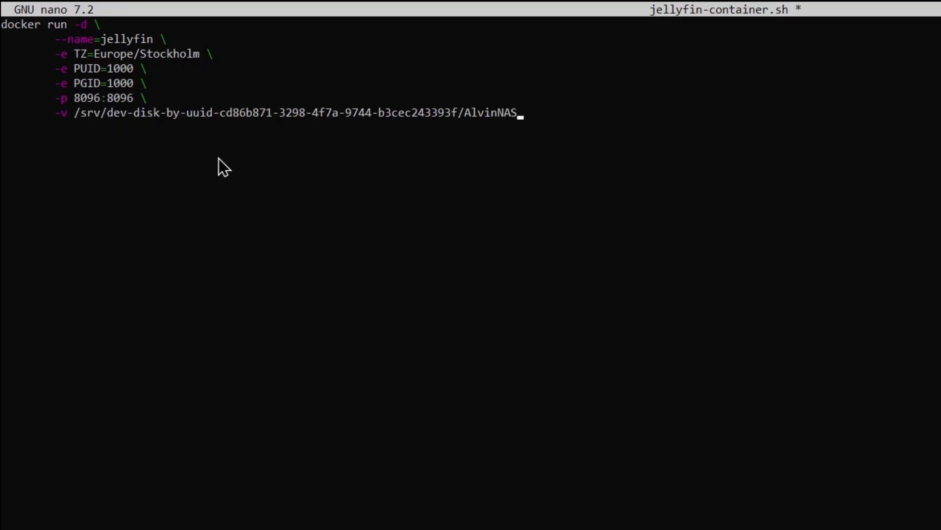
{"action": "type", "text": ":"}
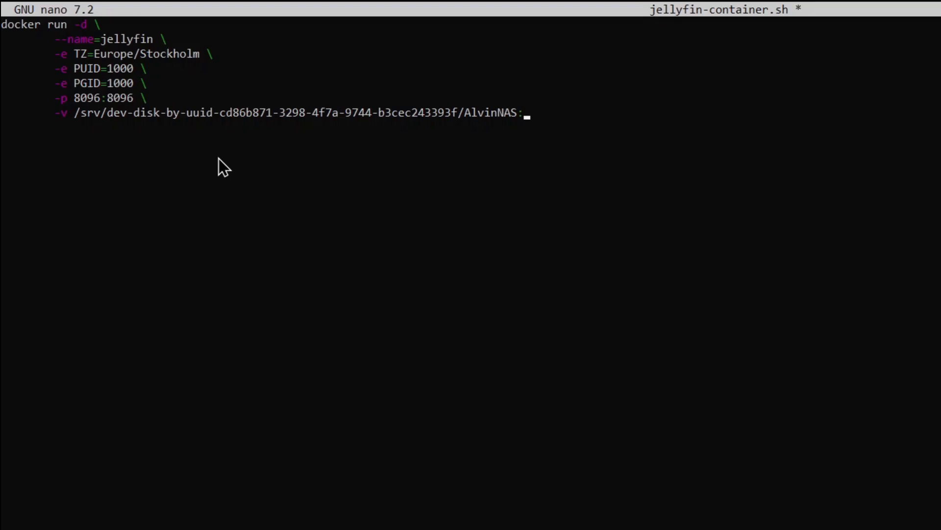
{"action": "type", "text": "/jellyfin"}
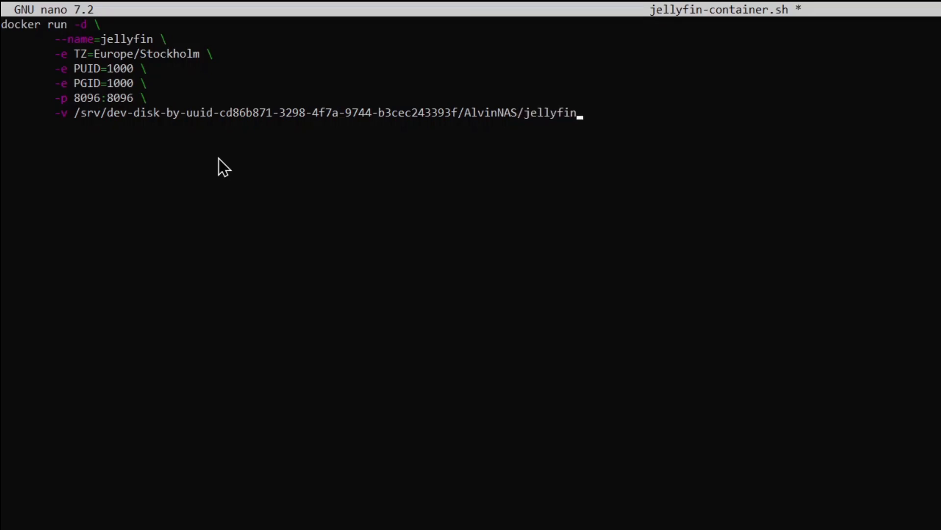
{"action": "type", "text": "/tv"}
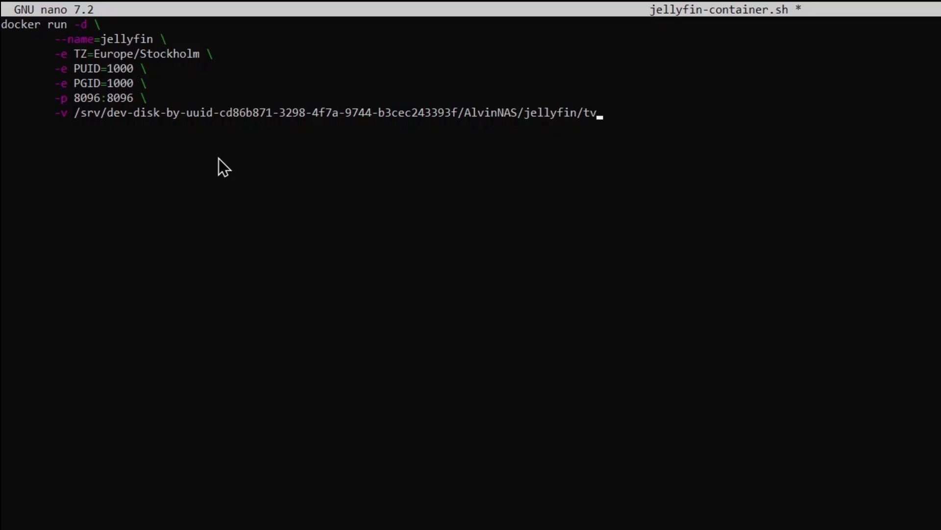
{"action": "type", "text": ":"}
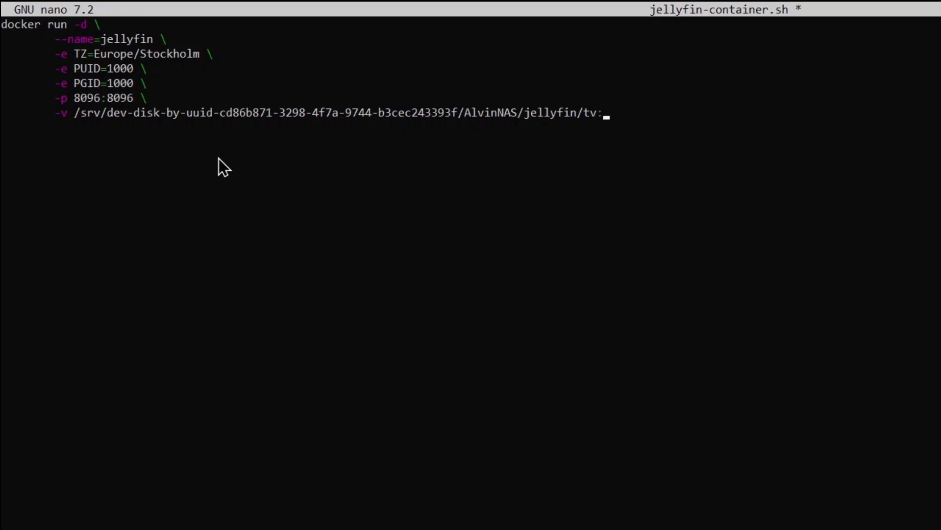
{"action": "type", "text": "/d"}
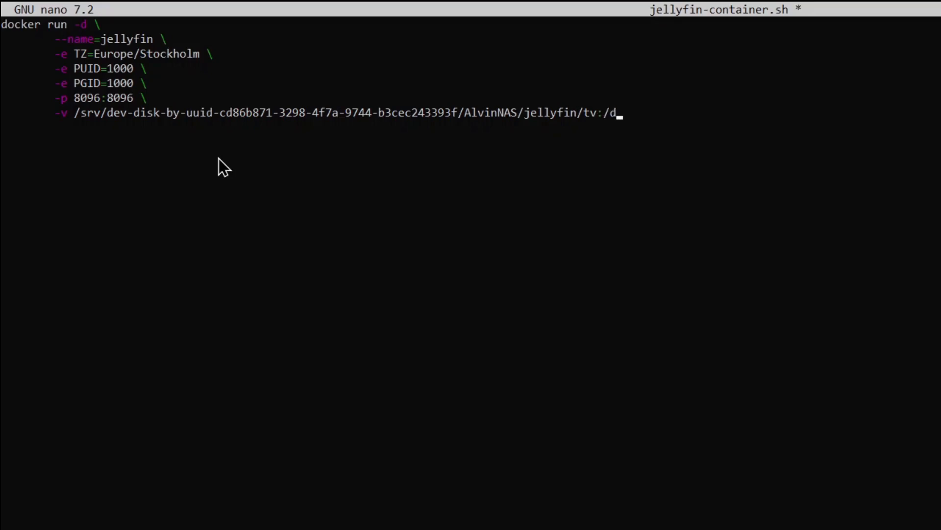
{"action": "type", "text": "ata/shows"}
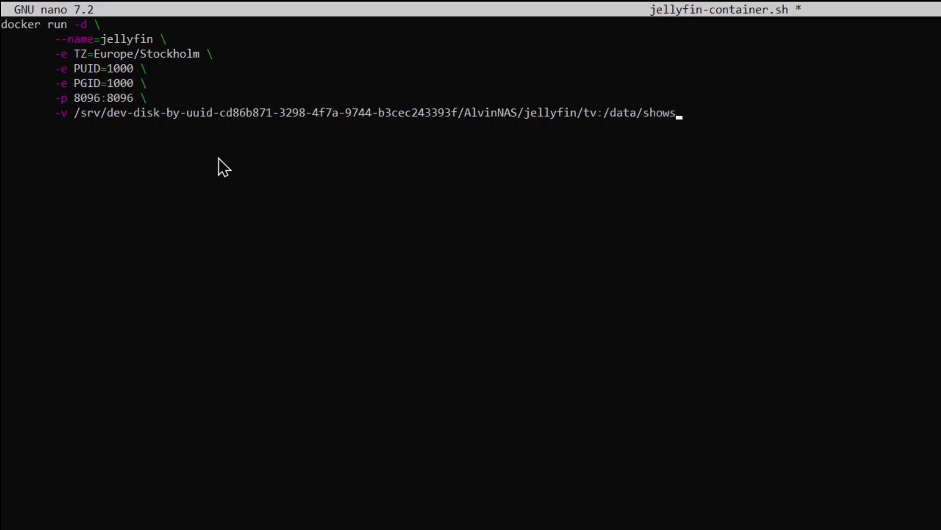
{"action": "key", "text": "Return"}
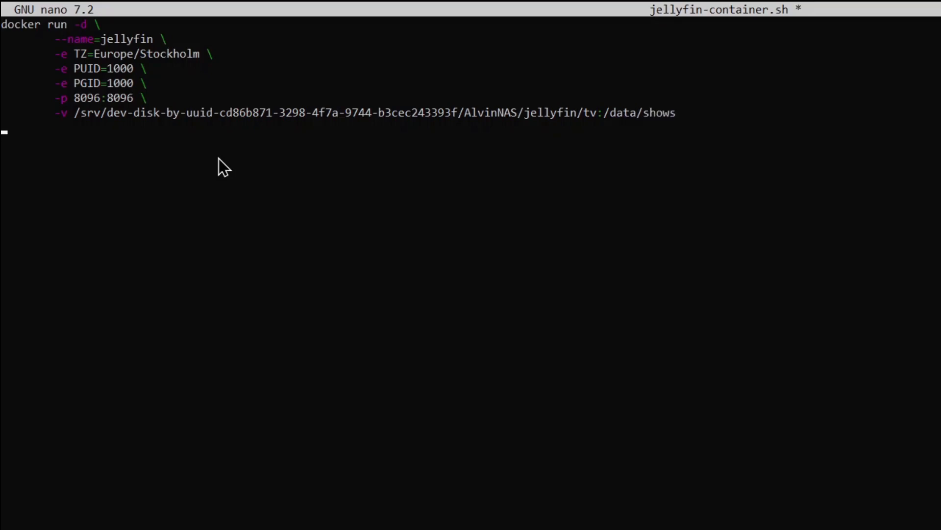
- Add a -v mount mapping the AlvinNAS jellyfin movies folder to /data/movies
{"action": "type", "text": "-"}
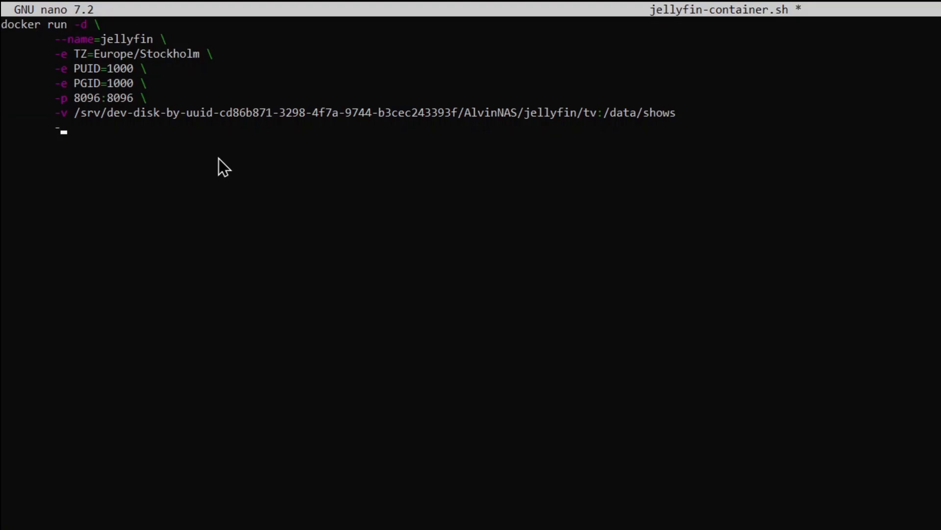
{"action": "type", "text": "v"}
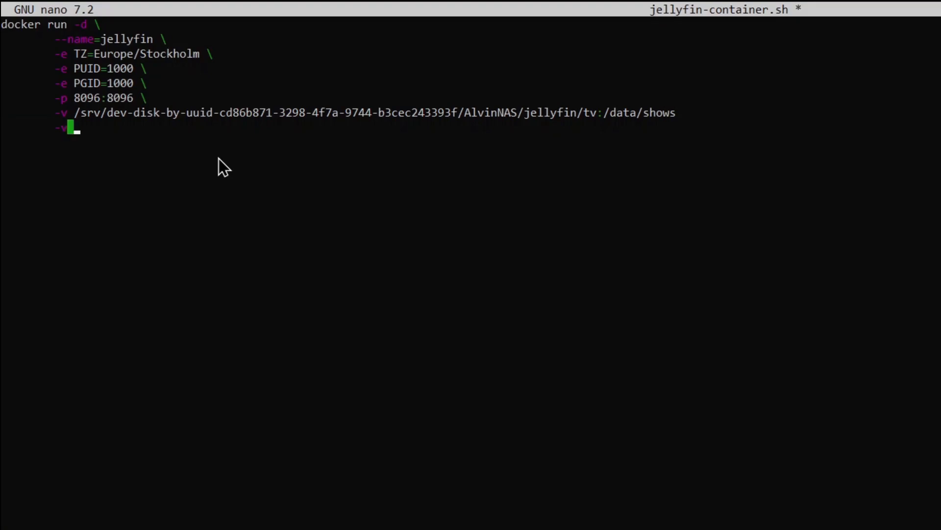
{"action": "type", "text": "/srv/dev-disk-by-uuid-cd86b871-3298-4f7a-9744-b3cec243393f/AlvinNAS/j"}
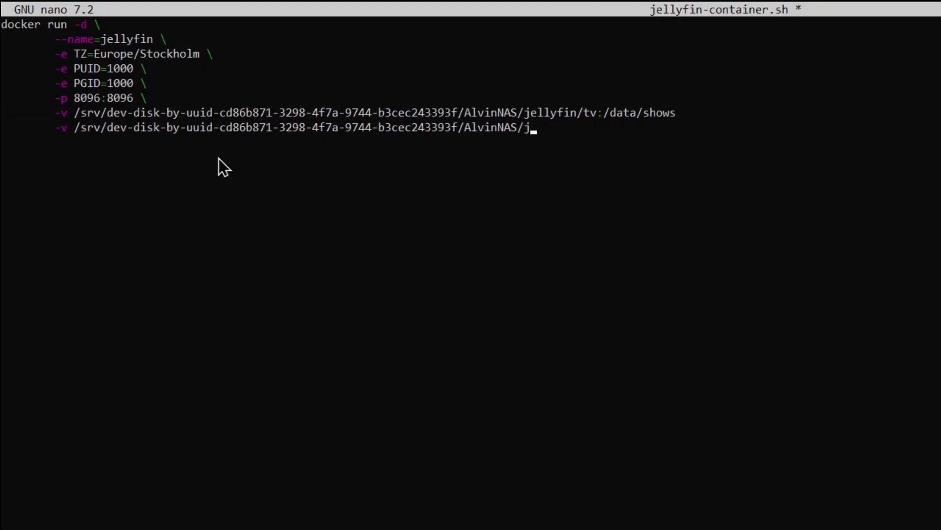
{"action": "type", "text": "ellyfin/"}
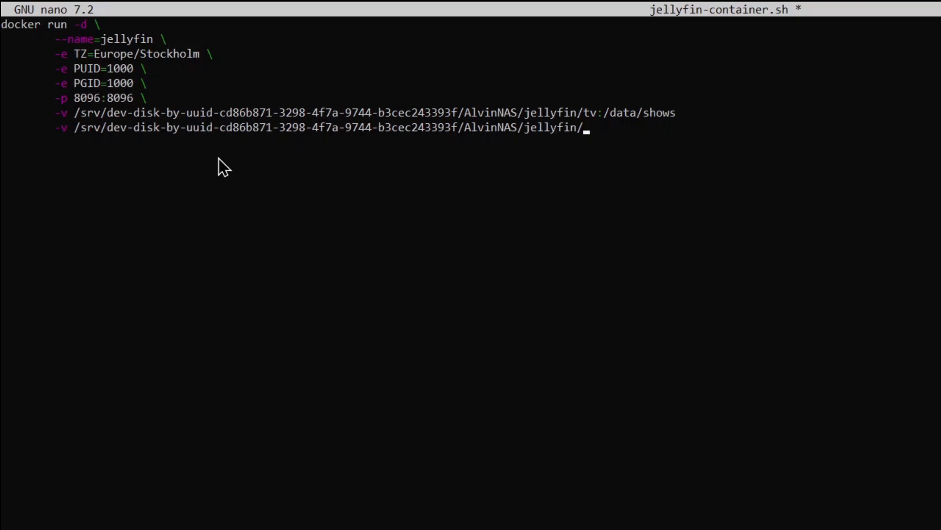
{"action": "type", "text": "movies:"}
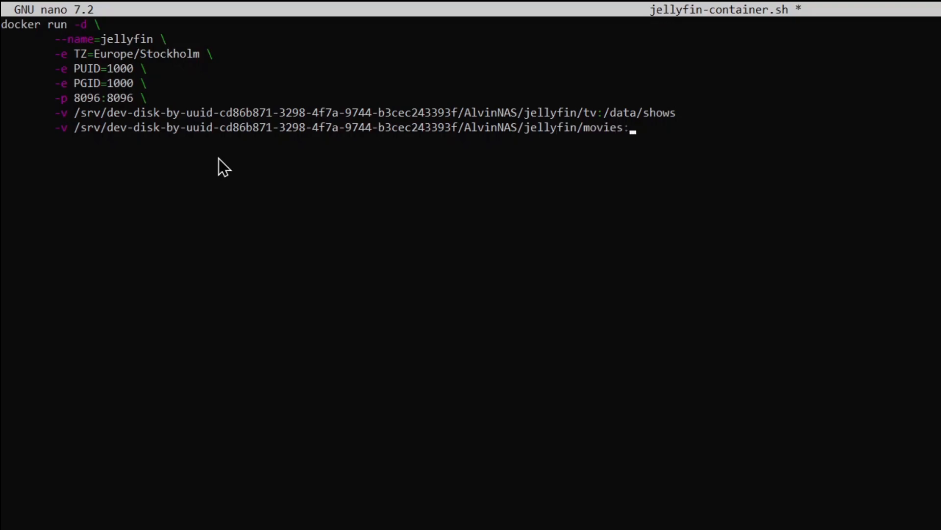
{"action": "type", "text": "/data"}
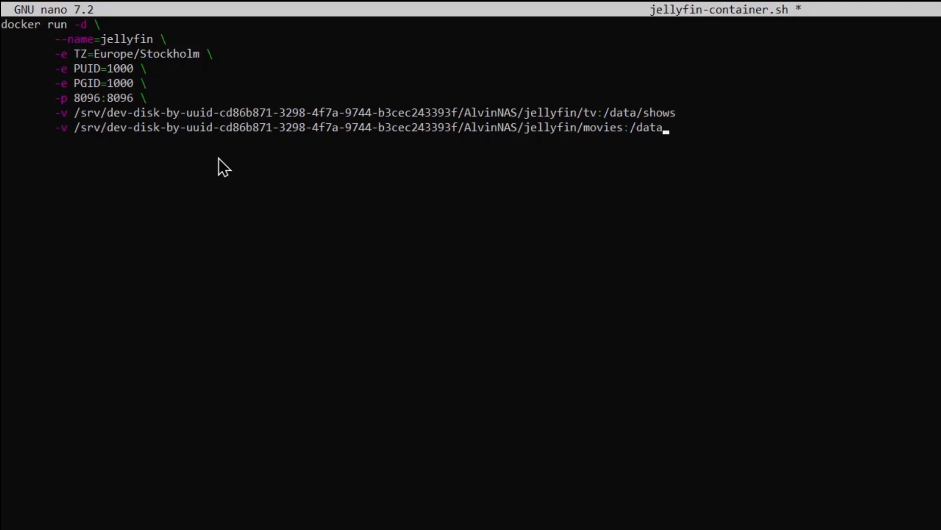
{"action": "type", "text": "/movies \\"}
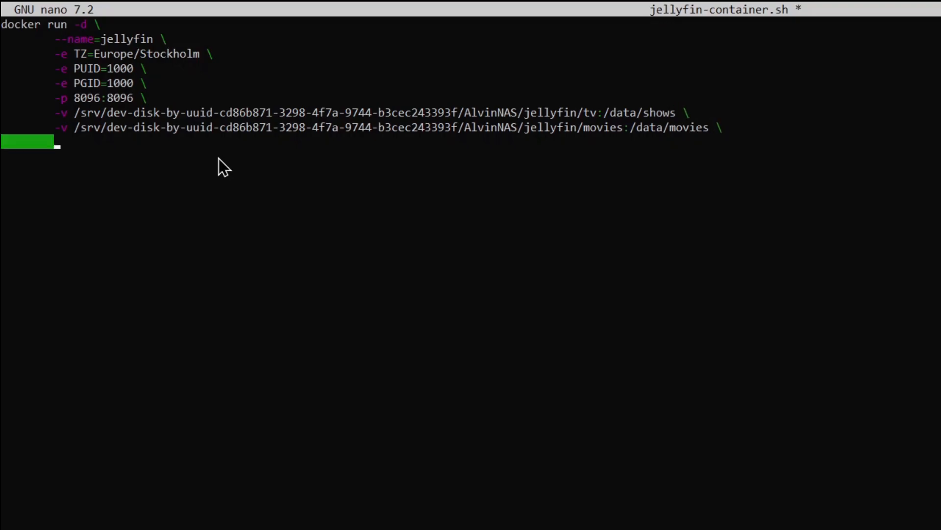
- Add the unless-stopped restart policy and the ghcr.io/linuxserver/jellyfin image line
{"action": "type", "text": "--restart unless-"}
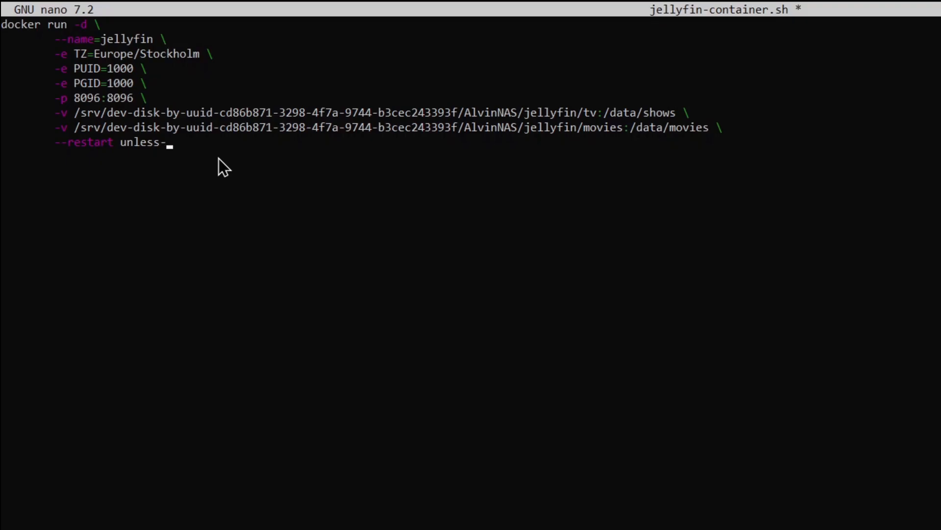
{"action": "type", "text": "stopped"}
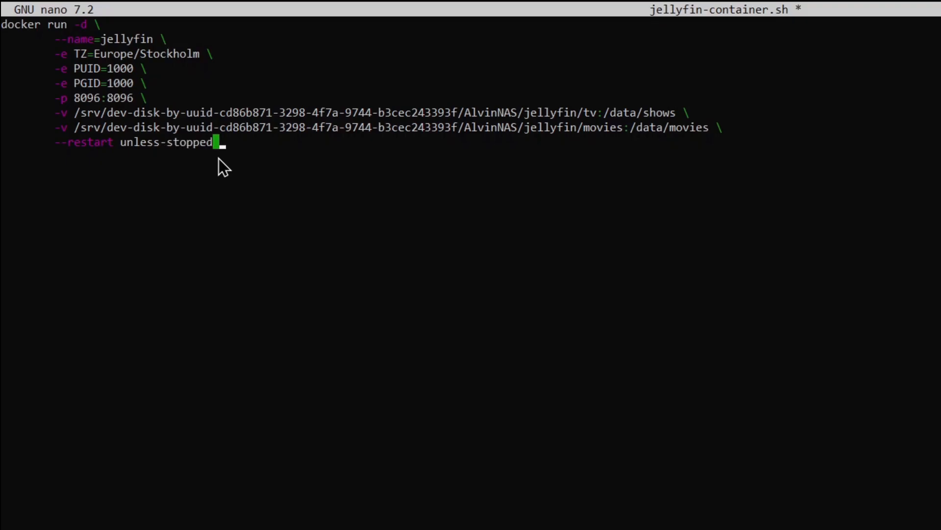
{"action": "type", "text": "gh"}
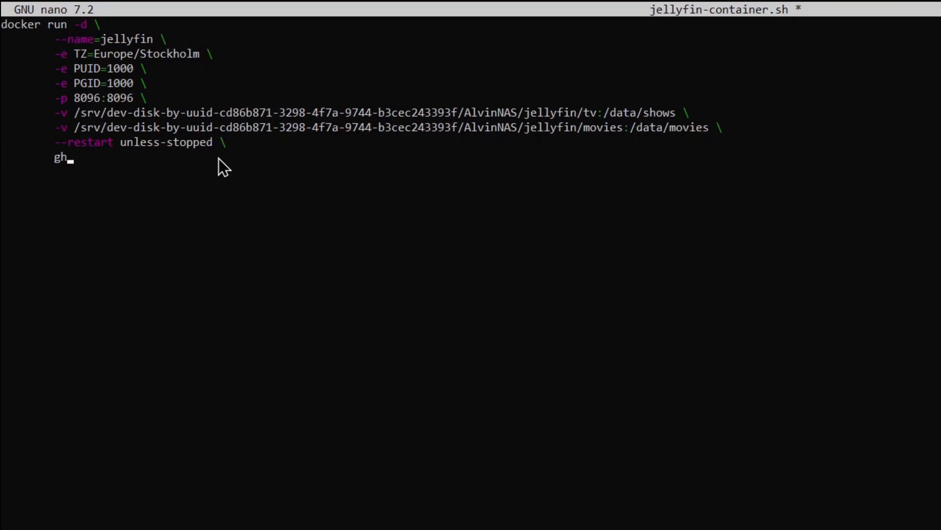
{"action": "type", "text": "cr.io"}
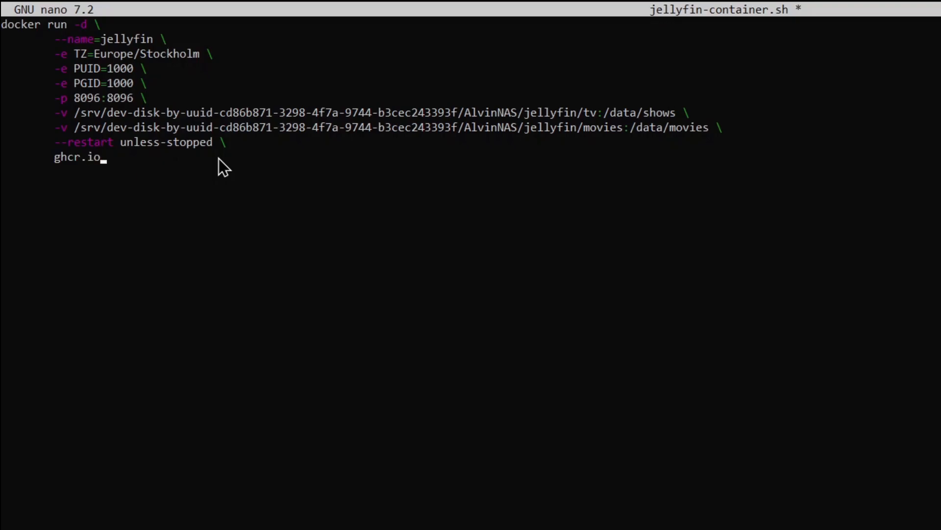
{"action": "type", "text": "/linuxserver/je"}
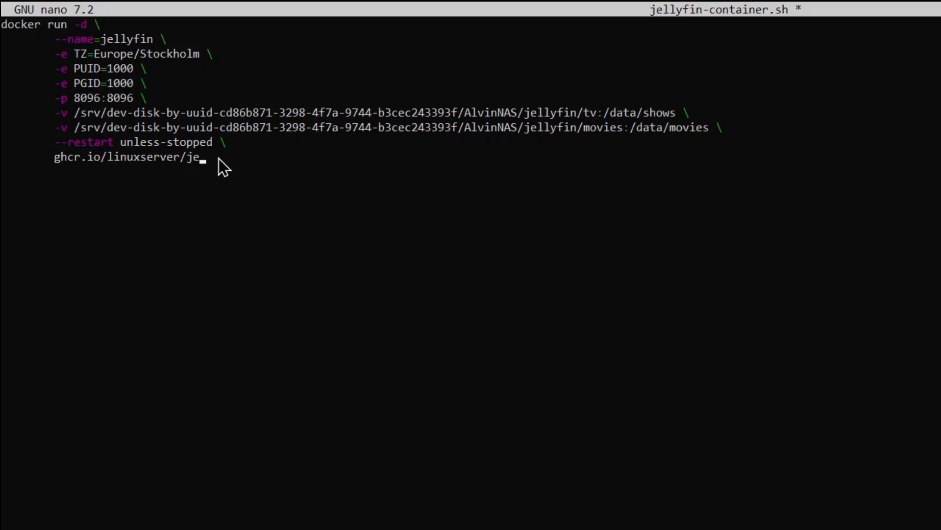
{"action": "type", "text": "llyfin"}
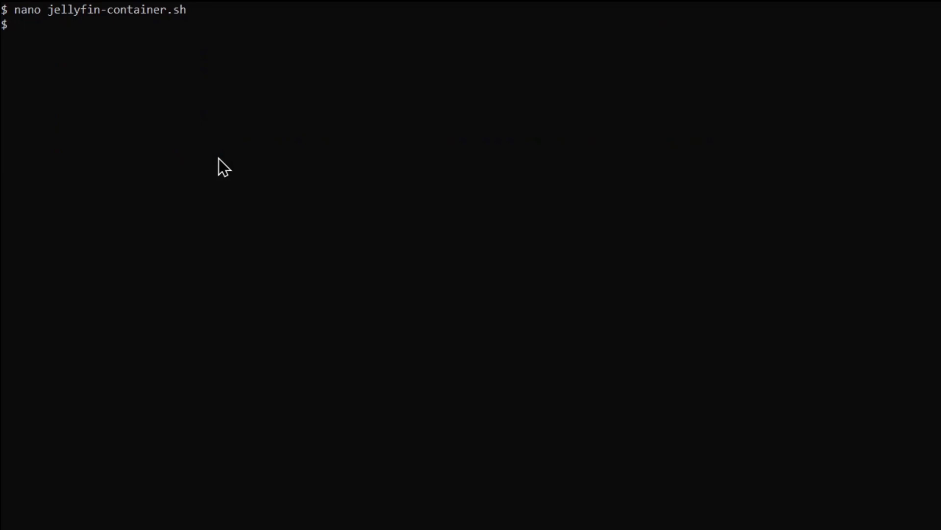
- Run sh jellyfin-container.sh to start the Jellyfin container
{"action": "type", "text": "sh jellyfin-container.sh"}
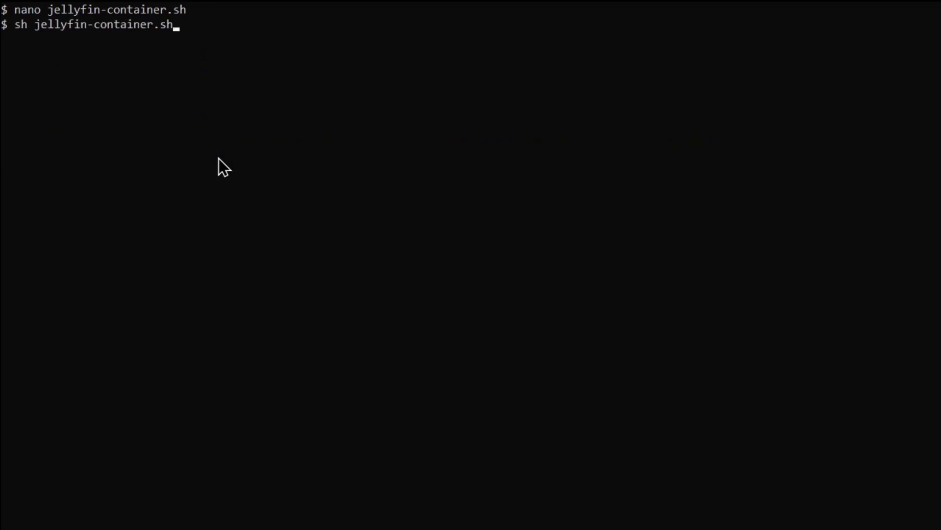
{"action": "key", "text": "Return"}
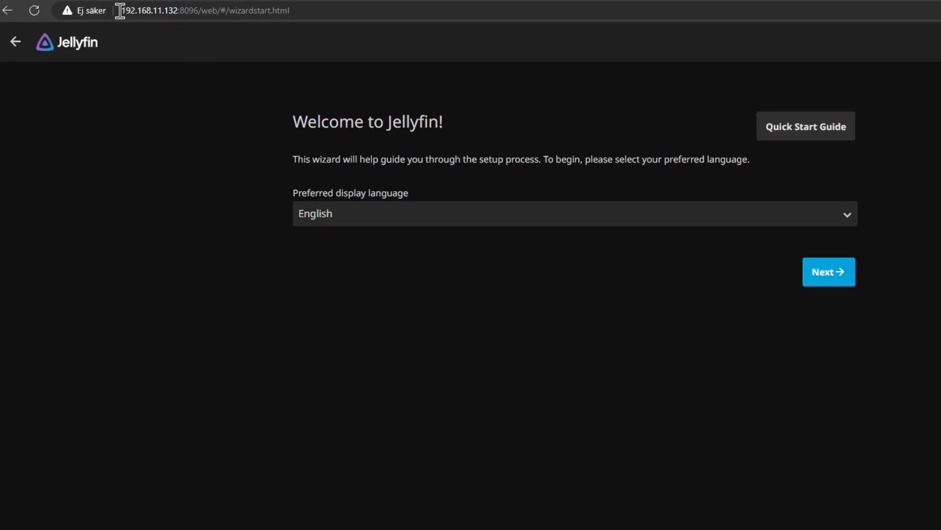
{"action": "mouse_move", "coordinate": [178, 10]}
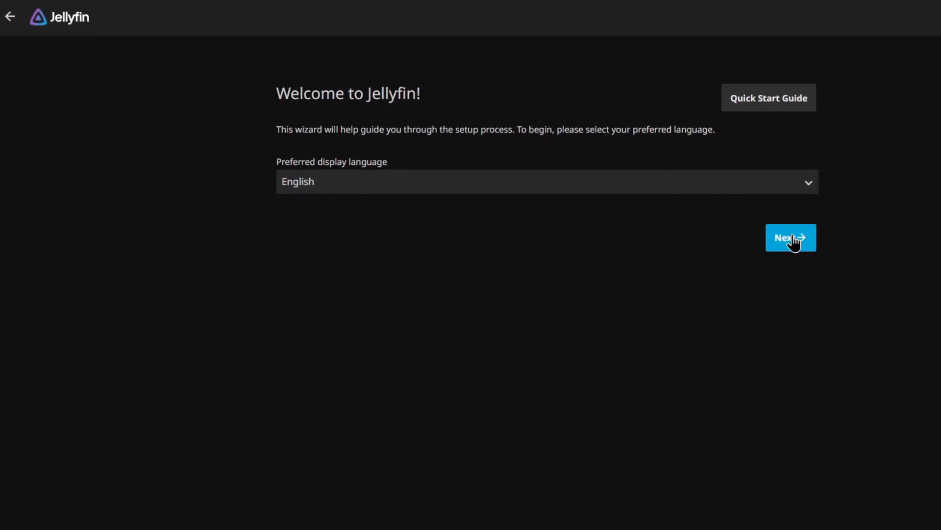
- Continue past the language and admin account steps and start adding a media library
{"action": "left_click", "coordinate": [790, 237]}
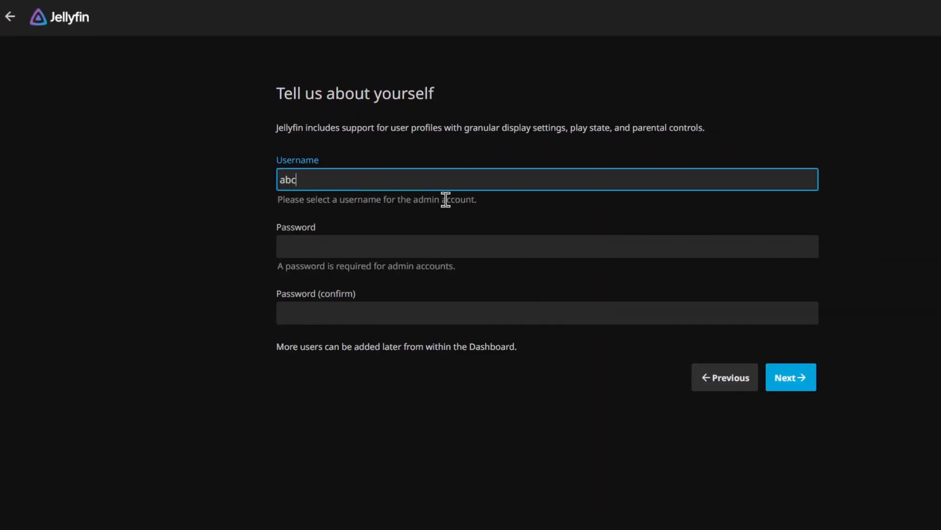
{"action": "left_click", "coordinate": [791, 377]}
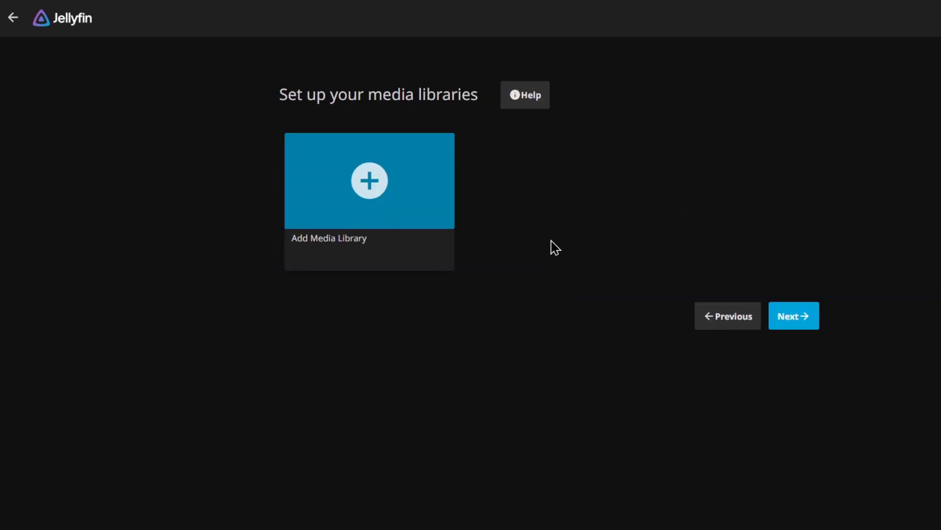
{"action": "left_click", "coordinate": [369, 181]}
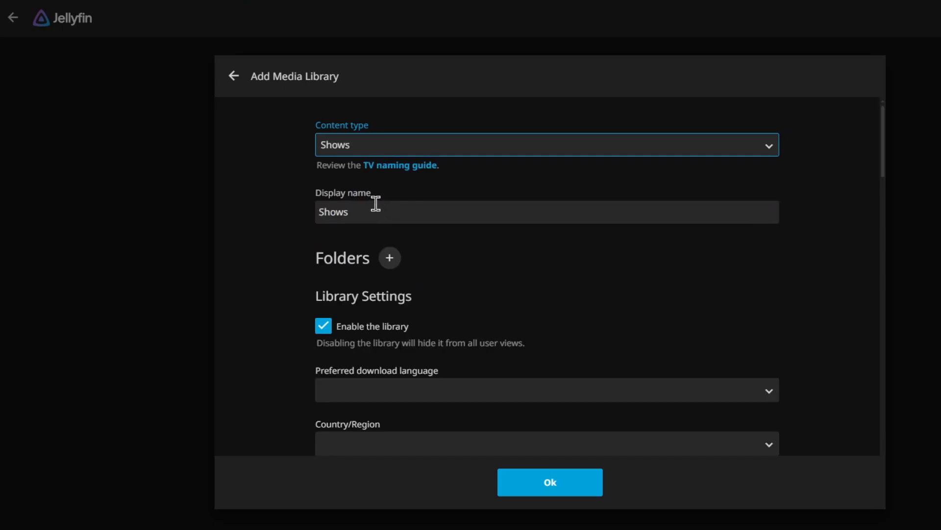
- Point the Shows library at /data/shows and Movies at /data/movies, then continue the wizard
{"action": "left_click", "coordinate": [389, 257]}
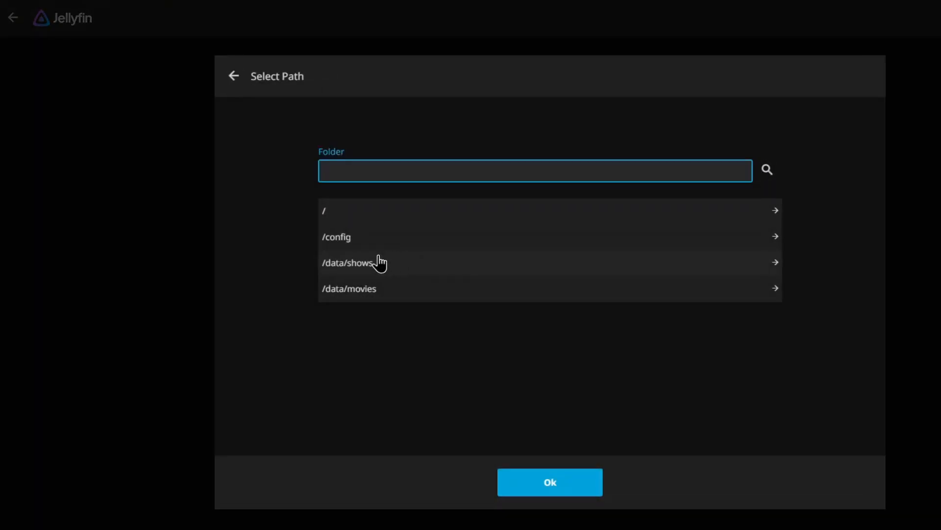
{"action": "left_click", "coordinate": [347, 263]}
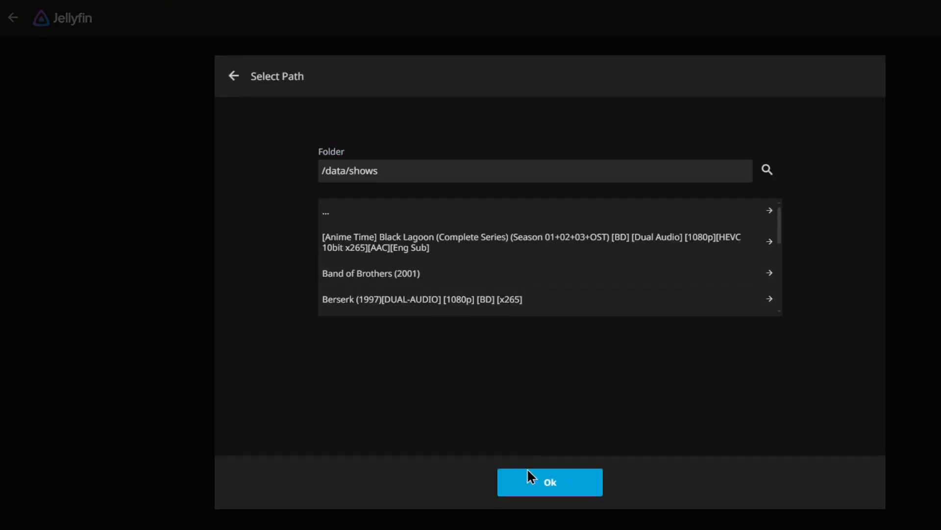
{"action": "left_click", "coordinate": [549, 481]}
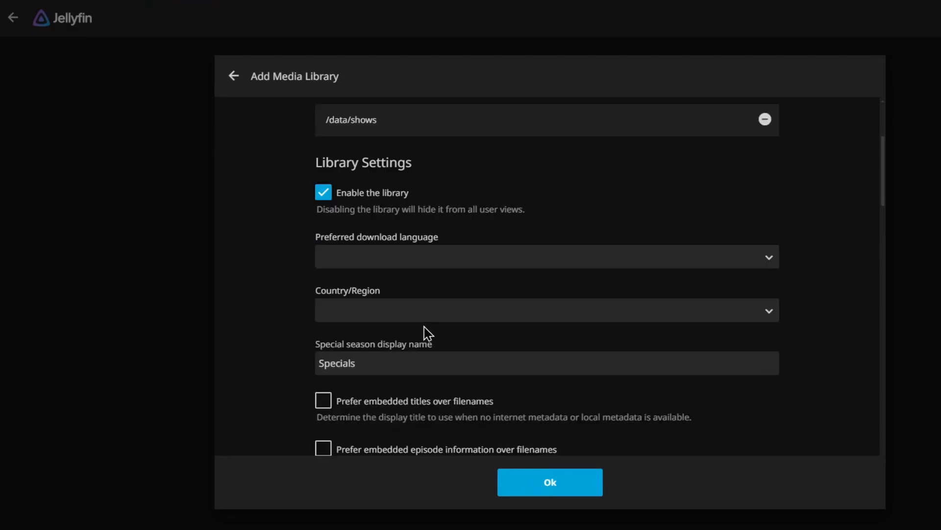
{"action": "scroll", "scroll_direction": "down", "scroll_amount": 3}
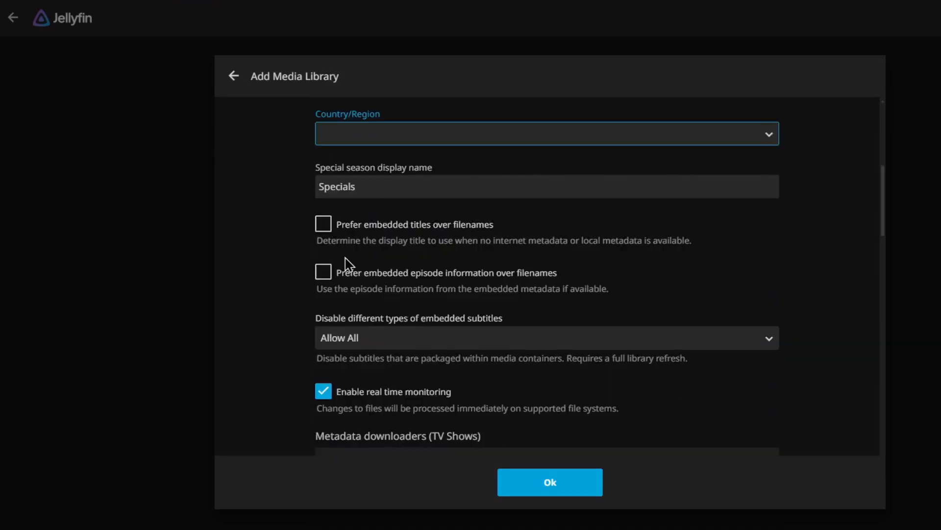
{"action": "scroll", "scroll_direction": "down", "scroll_amount": 3}
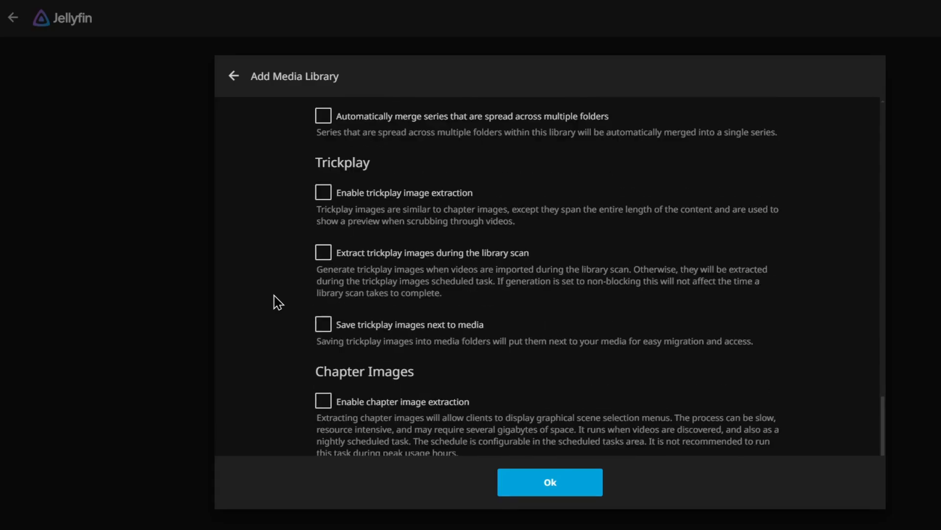
{"action": "scroll", "scroll_direction": "up", "scroll_amount": 3}
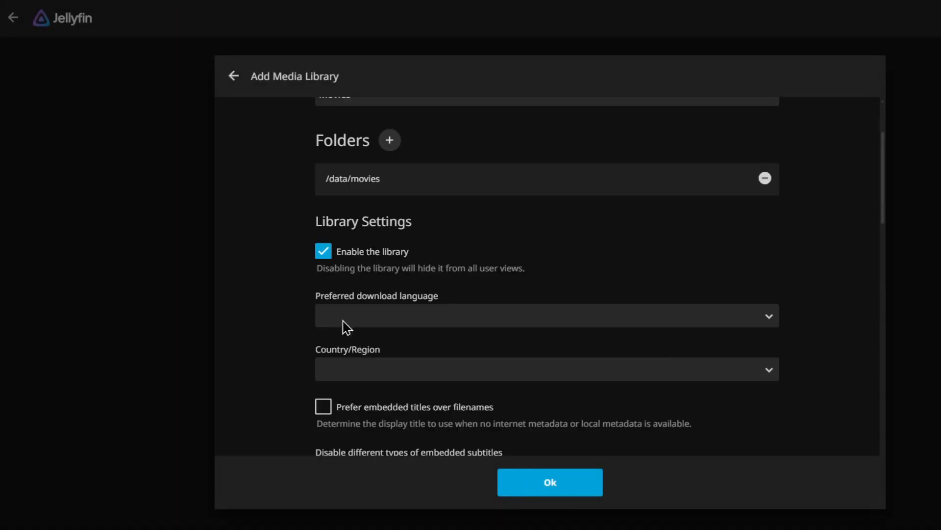
{"action": "left_click", "coordinate": [549, 482]}
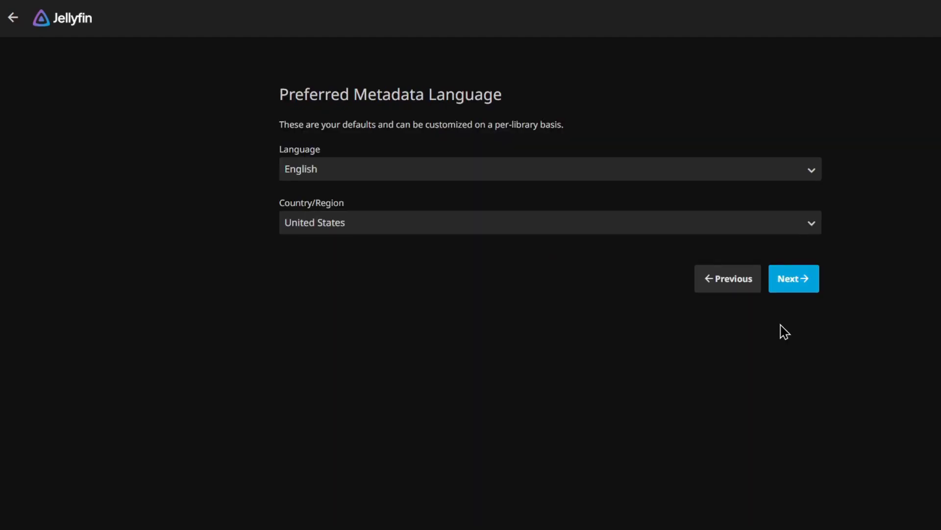
{"action": "mouse_move", "coordinate": [739, 371]}
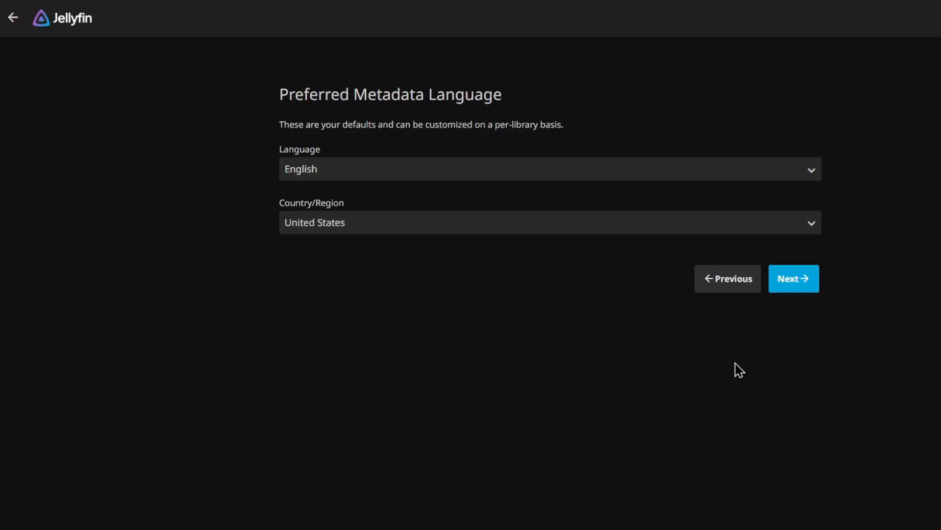
- Keep English/United States metadata, turn off remote connections, and finish the wizard
{"action": "left_click", "coordinate": [793, 278]}
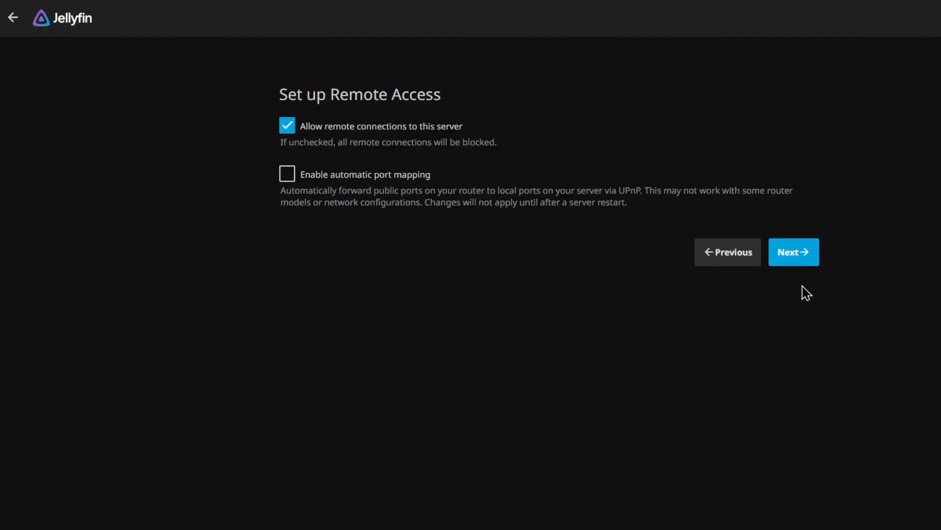
{"action": "left_click", "coordinate": [288, 126]}
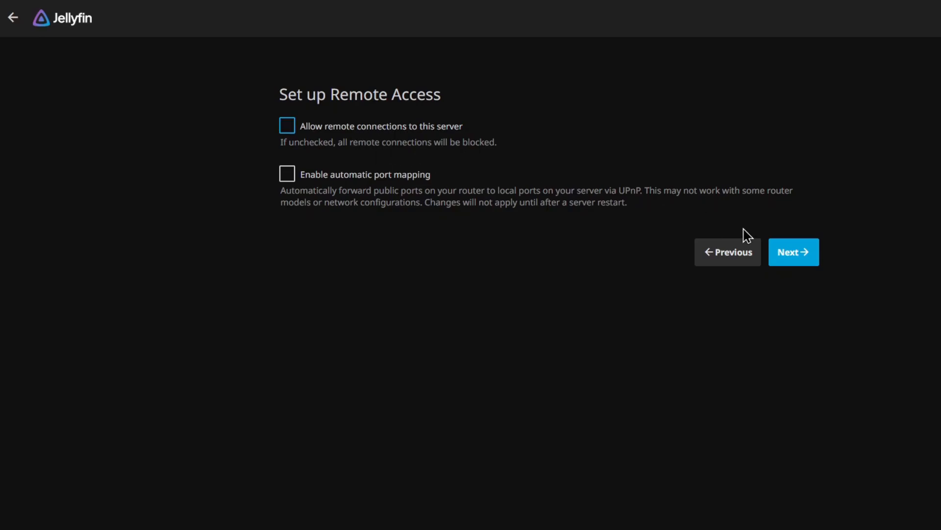
{"action": "left_click", "coordinate": [793, 252]}
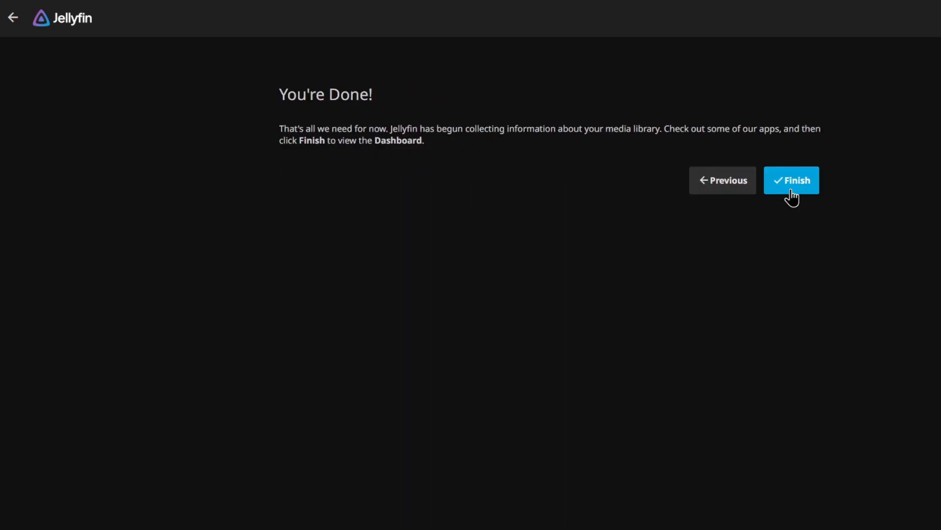
{"action": "left_click", "coordinate": [791, 181]}
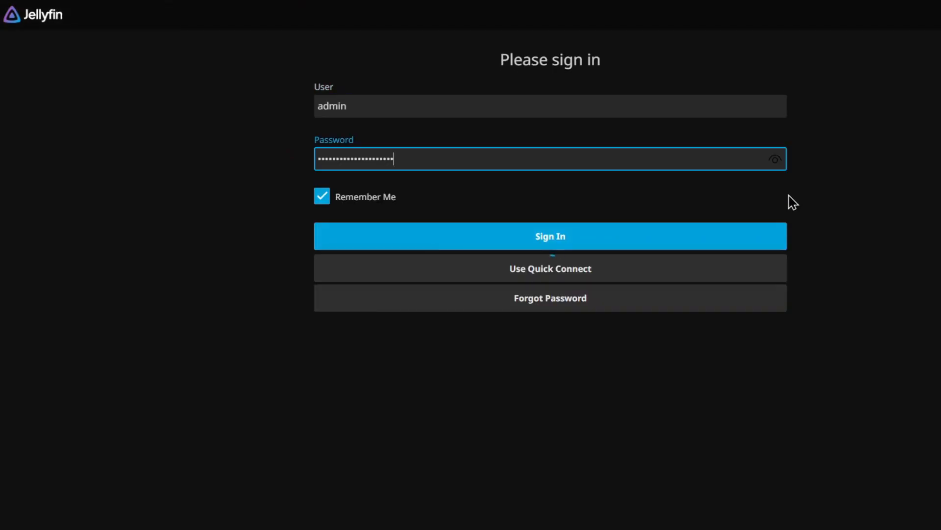
- Sign in as admin and browse the home screen's Movies, Shows and recently added titles
{"action": "left_click", "coordinate": [549, 235]}
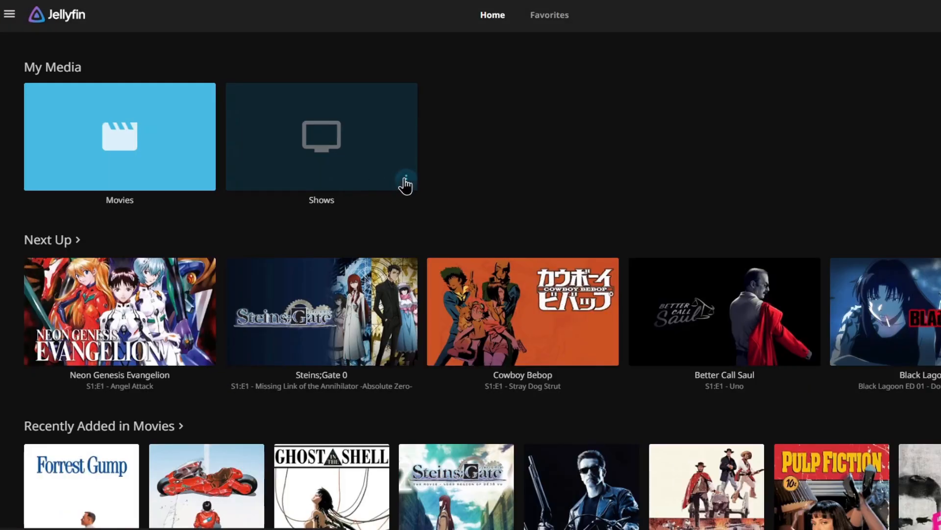
{"action": "scroll", "scroll_direction": "down", "scroll_amount": 3}
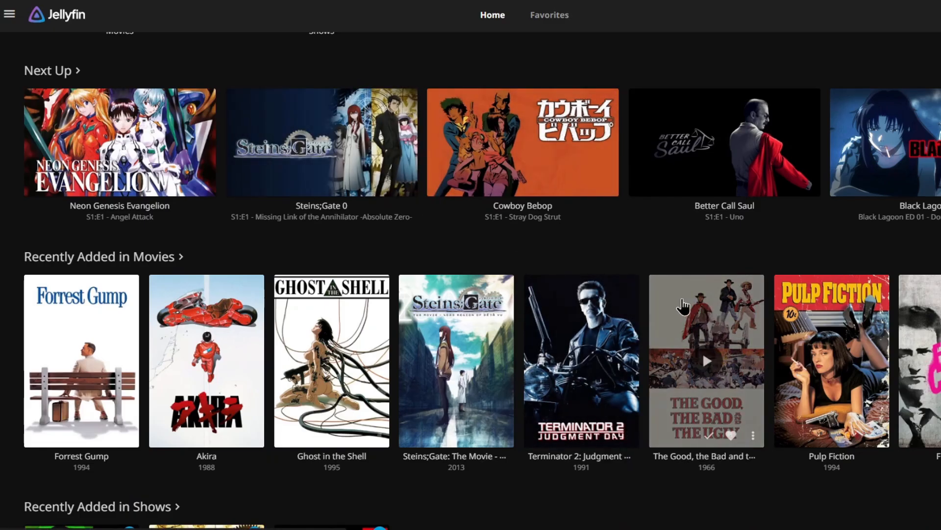
{"action": "left_click", "coordinate": [706, 360]}
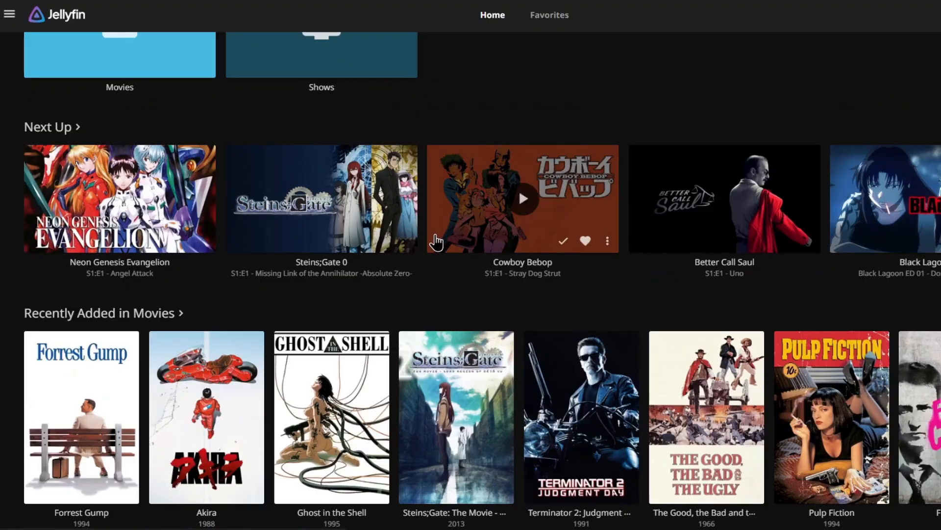
- From the Shows library, start Identify on the unmatched Breaking Bad S01
{"action": "left_click", "coordinate": [322, 54]}
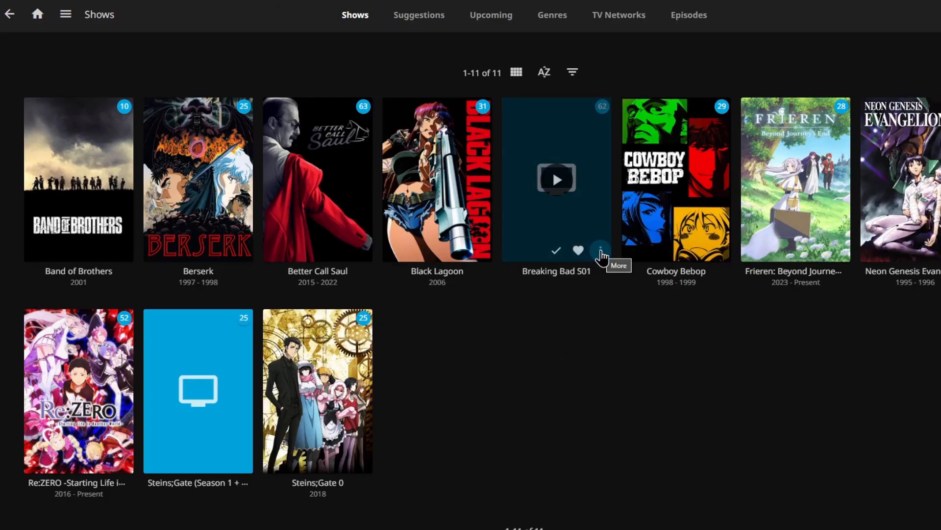
{"action": "left_click", "coordinate": [601, 250]}
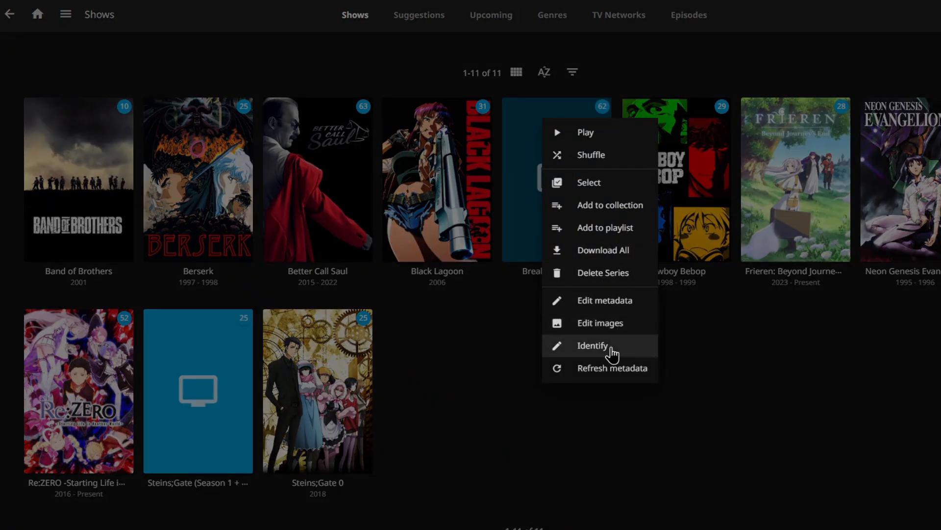
{"action": "left_click", "coordinate": [592, 345]}
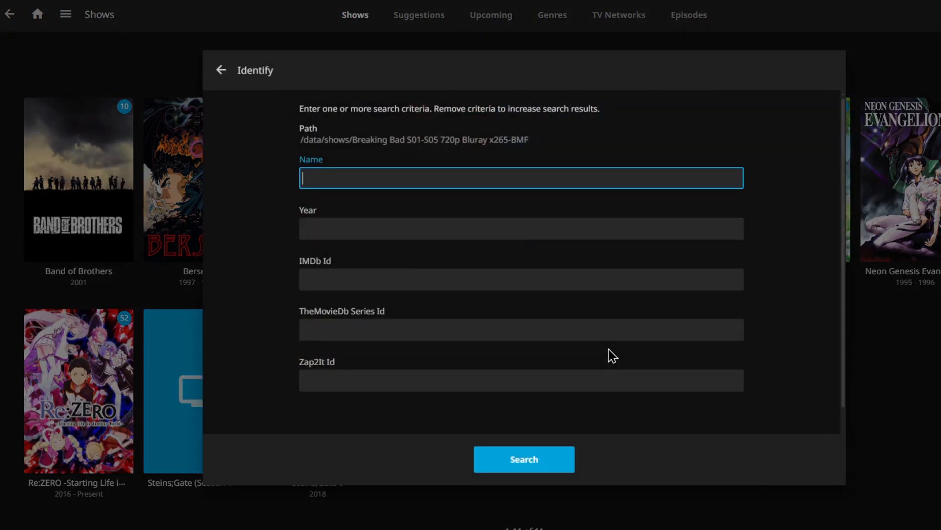
- Search for 'Break' and select the matching Breaking Bad result
{"action": "type", "text": "Break"}
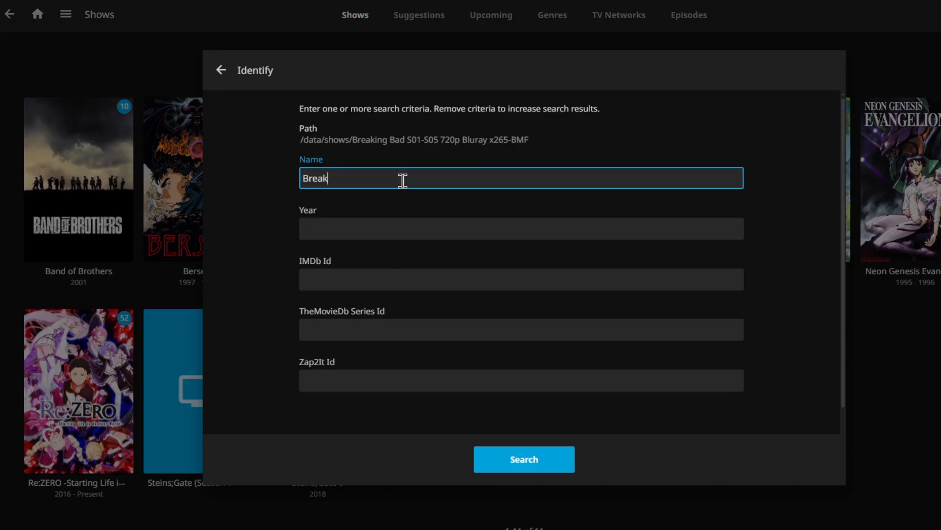
{"action": "left_click", "coordinate": [524, 459]}
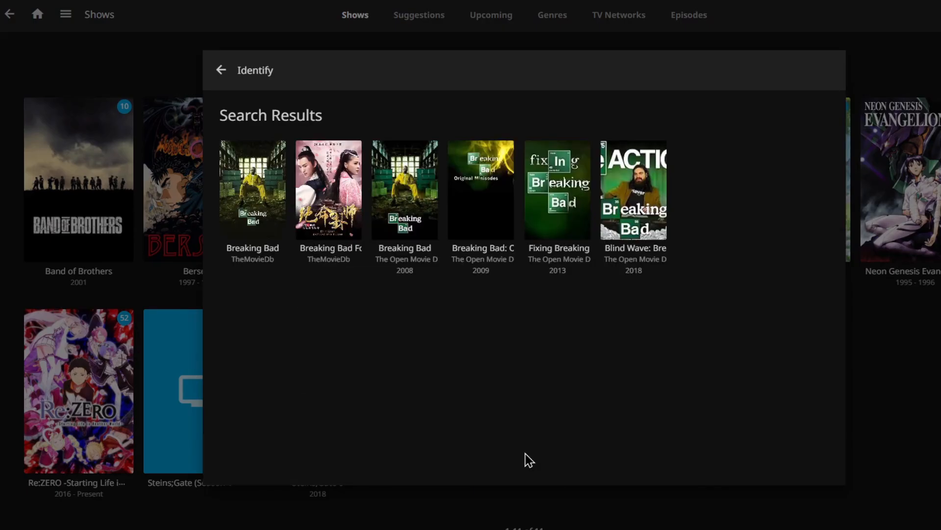
{"action": "left_click", "coordinate": [252, 190]}
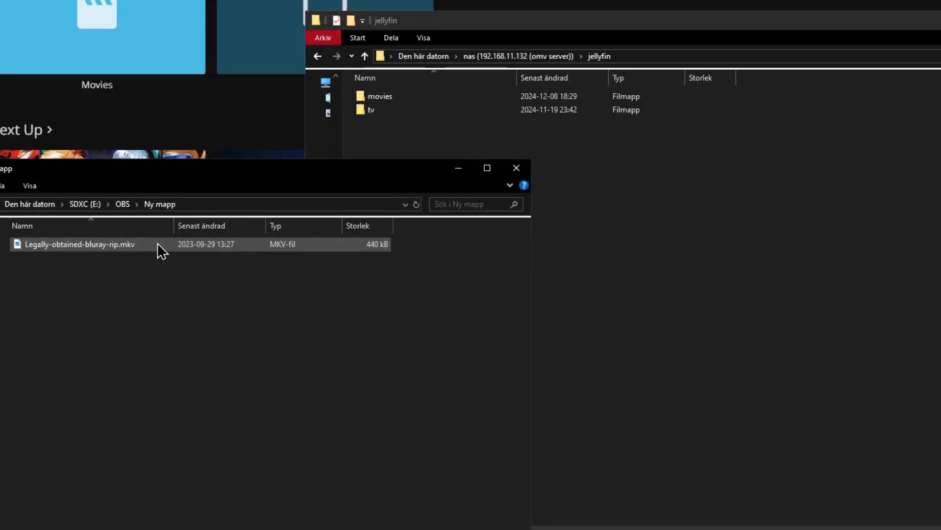
- Select the local .mkv file in the NAS jellyfin folder, then show the Jellyfin Dashboard
{"action": "left_click", "coordinate": [80, 244]}
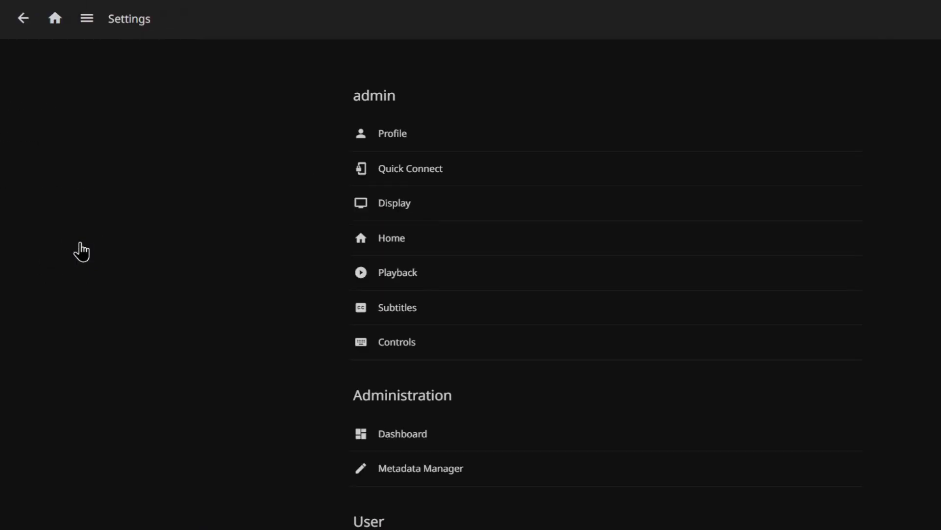
{"action": "left_click", "coordinate": [402, 432]}
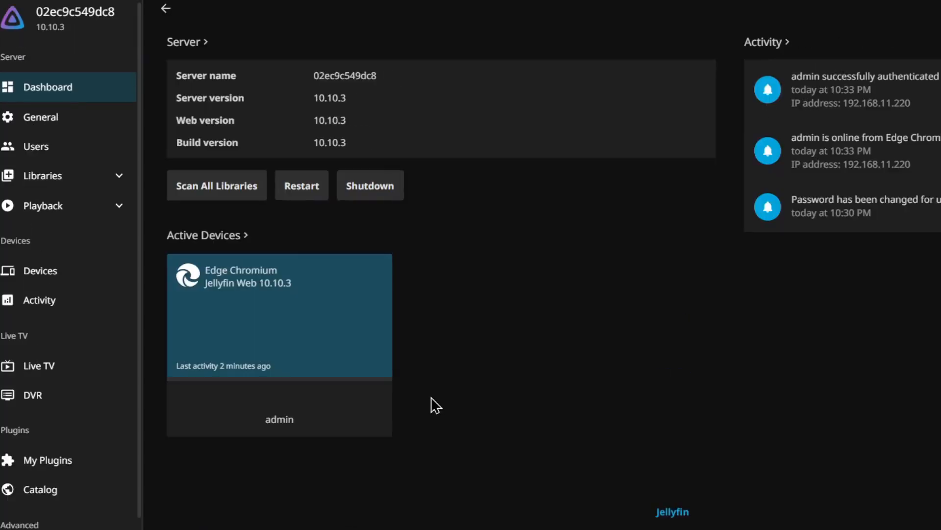